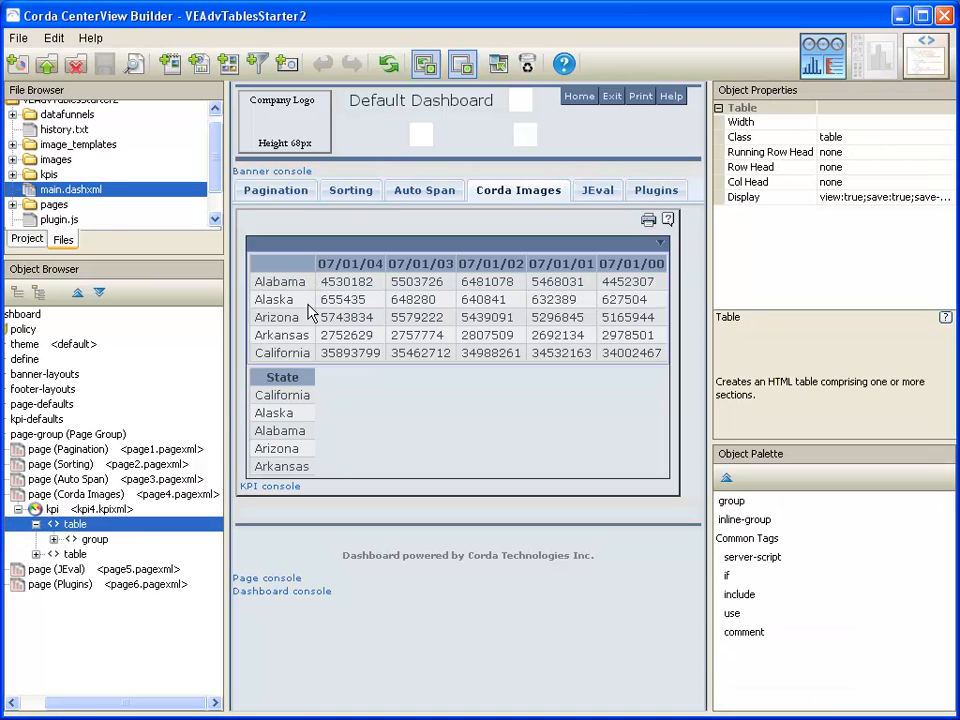
Add a separator to the KPI table's group, set at column 2.
left_click(76, 524)
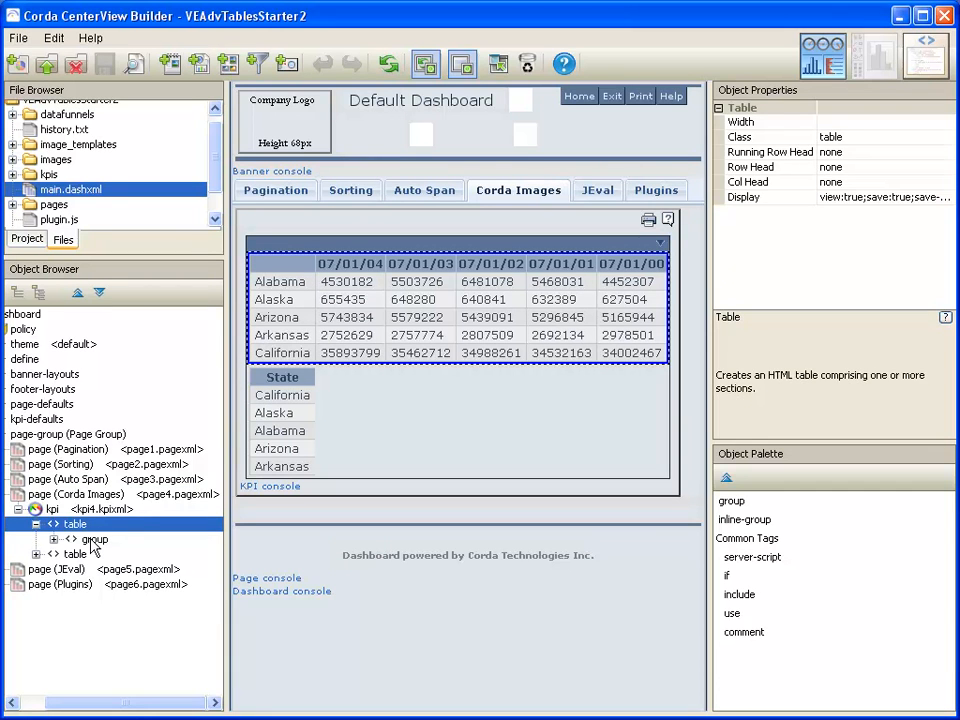
left_click(92, 540)
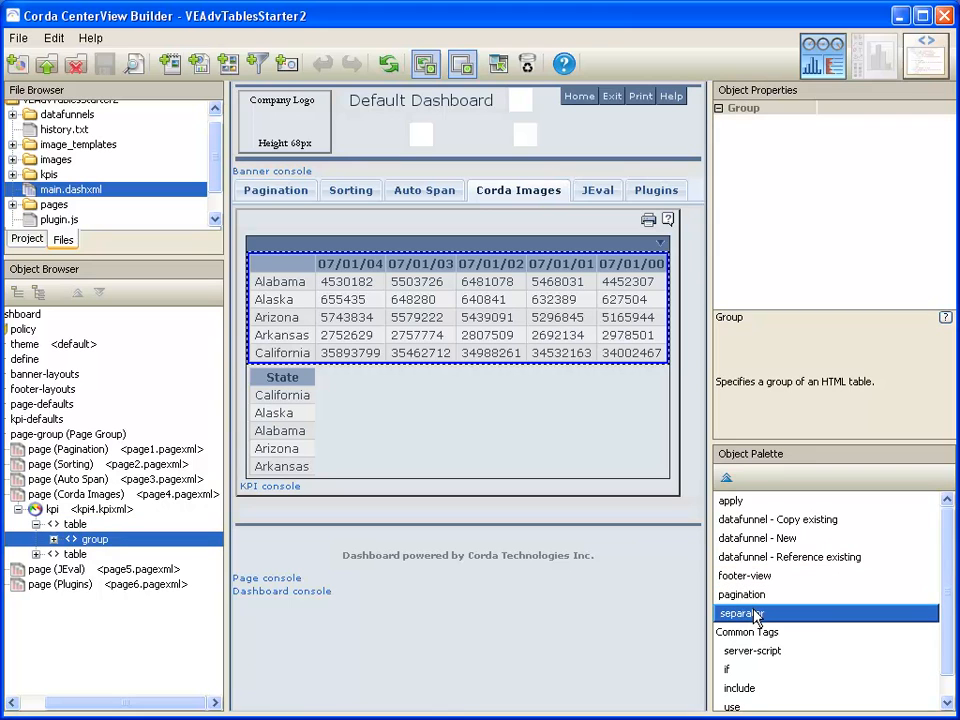
double_click(740, 612)
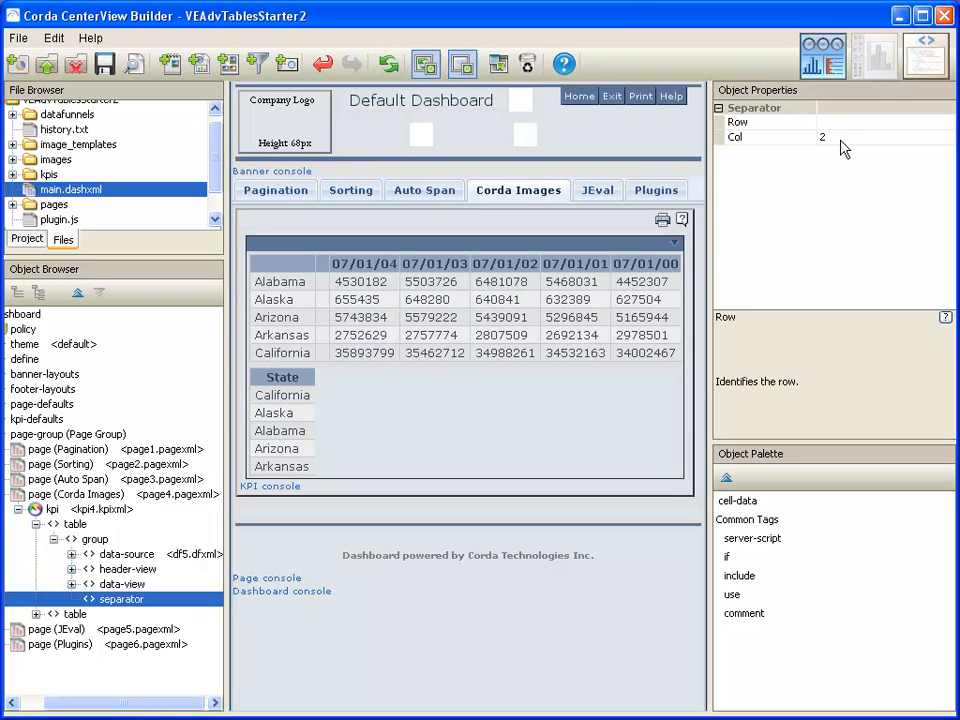
mouse_move(322, 300)
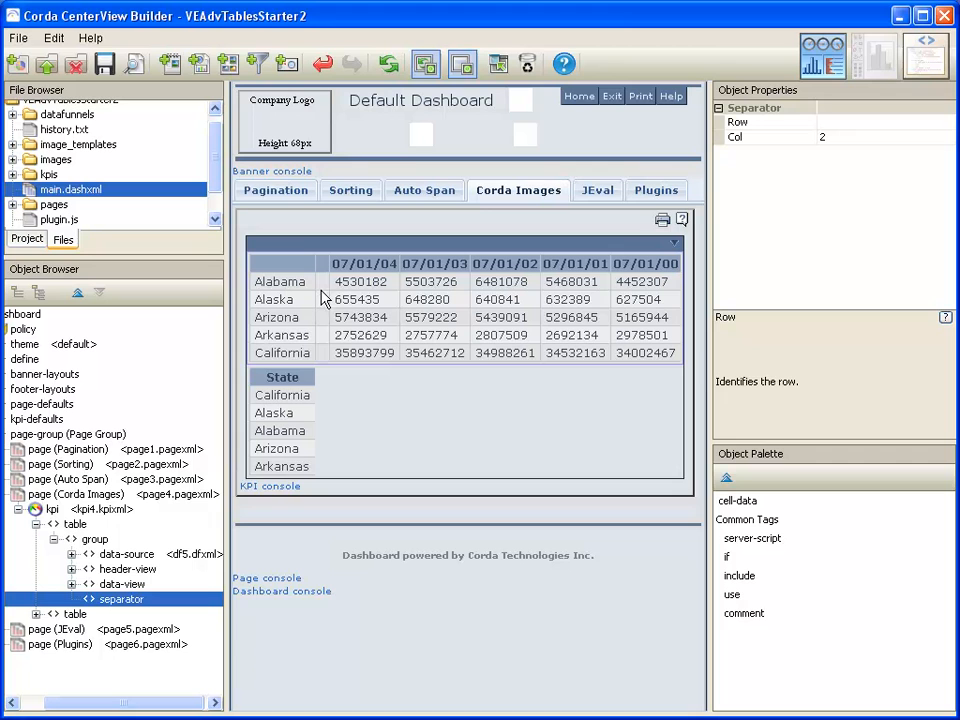
mouse_move(336, 366)
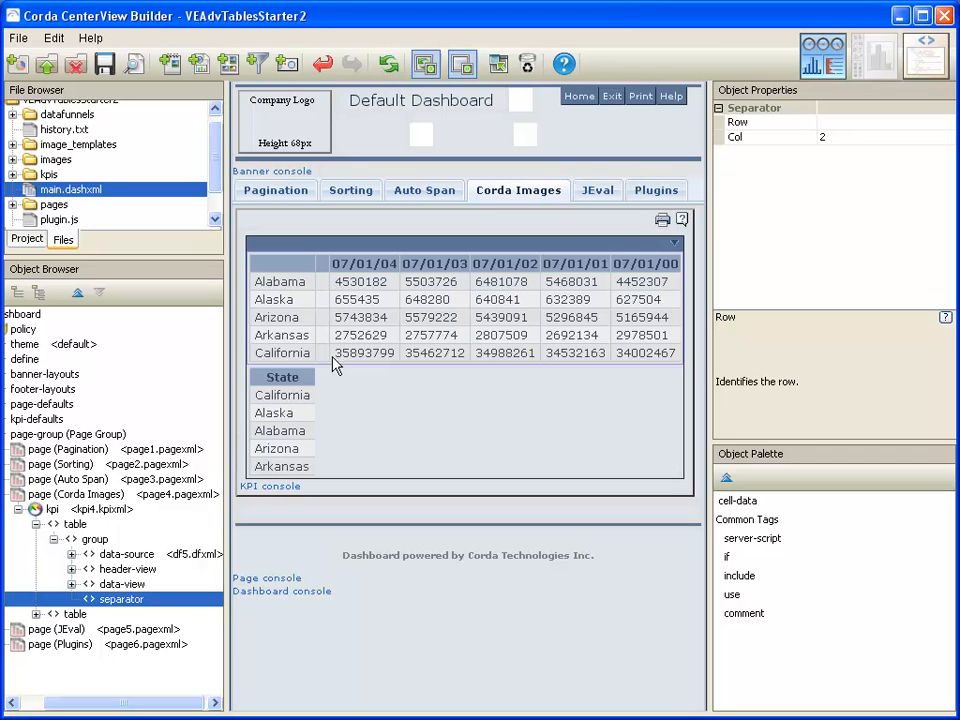
mouse_move(324, 276)
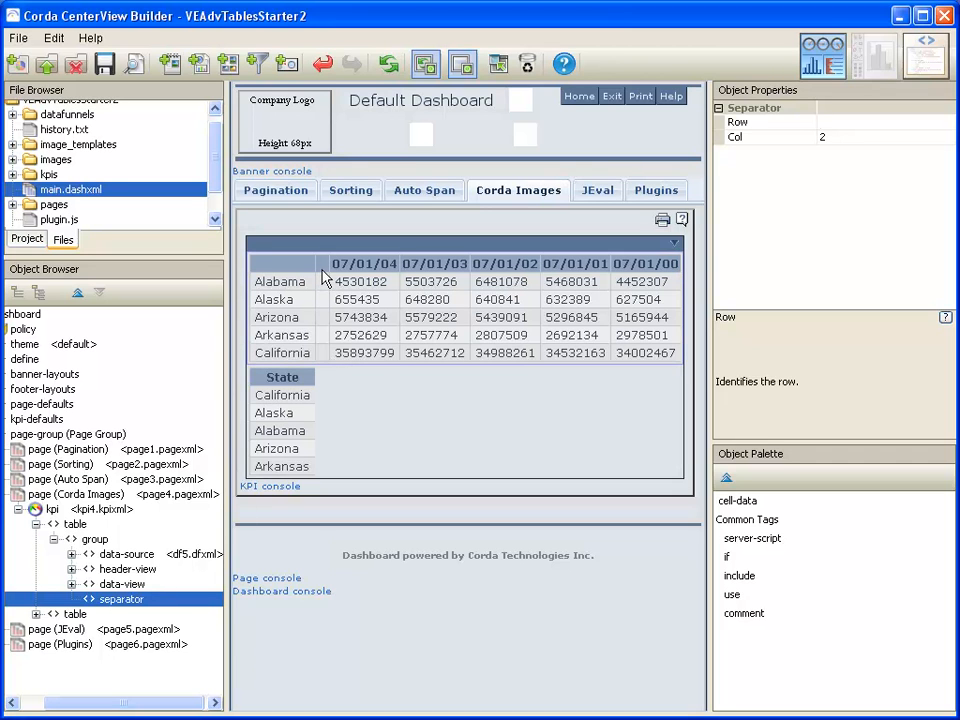
mouse_move(176, 418)
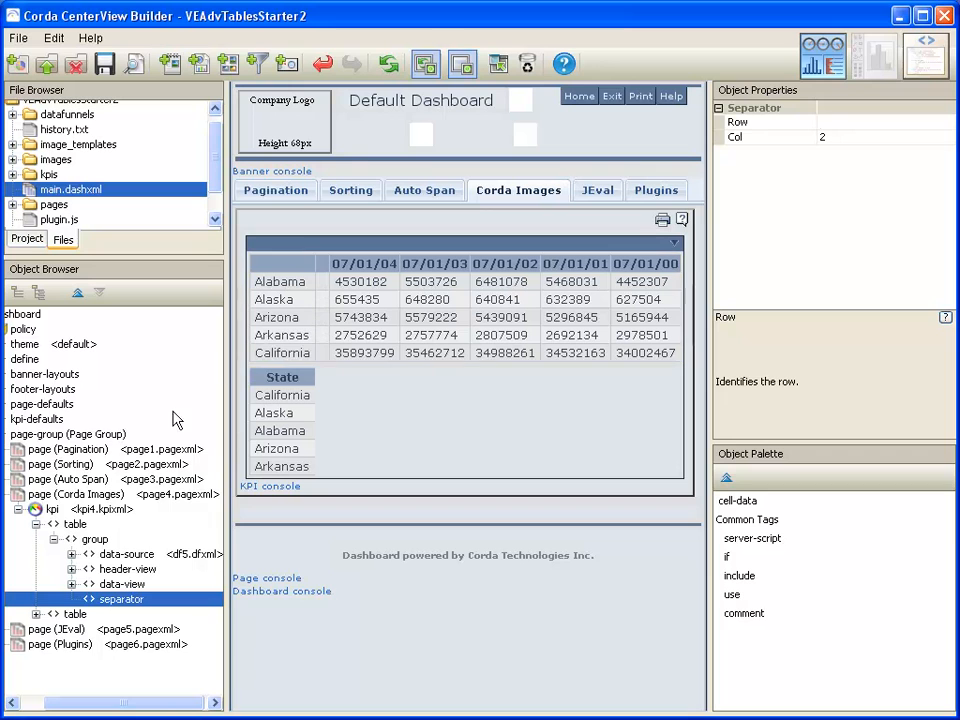
Start an apply-properties rule on the table's data view.
left_click(108, 580)
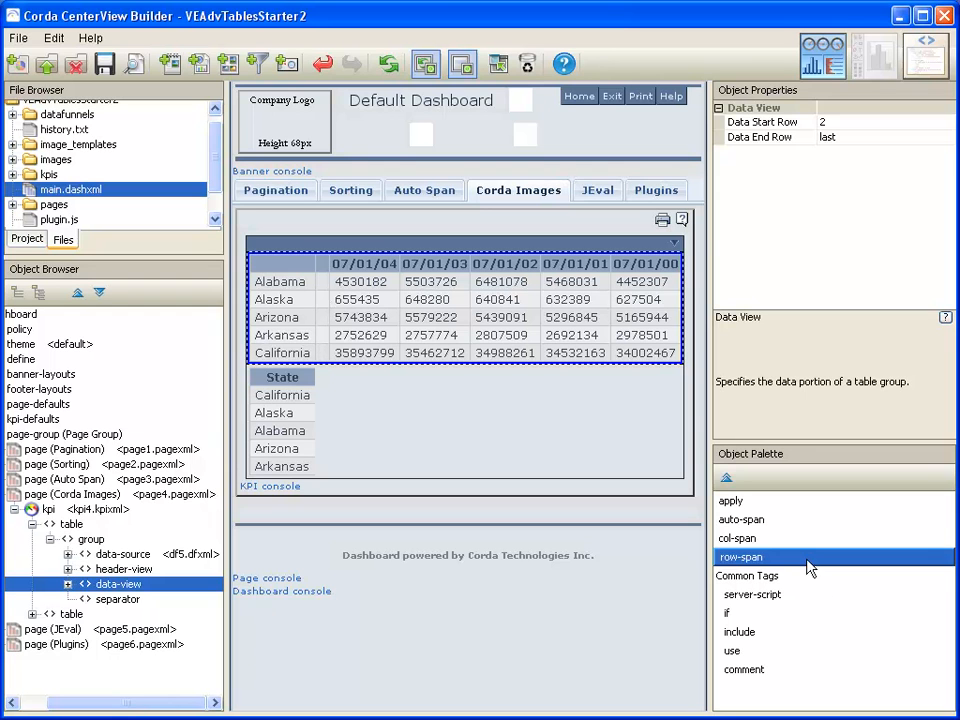
left_click(732, 500)
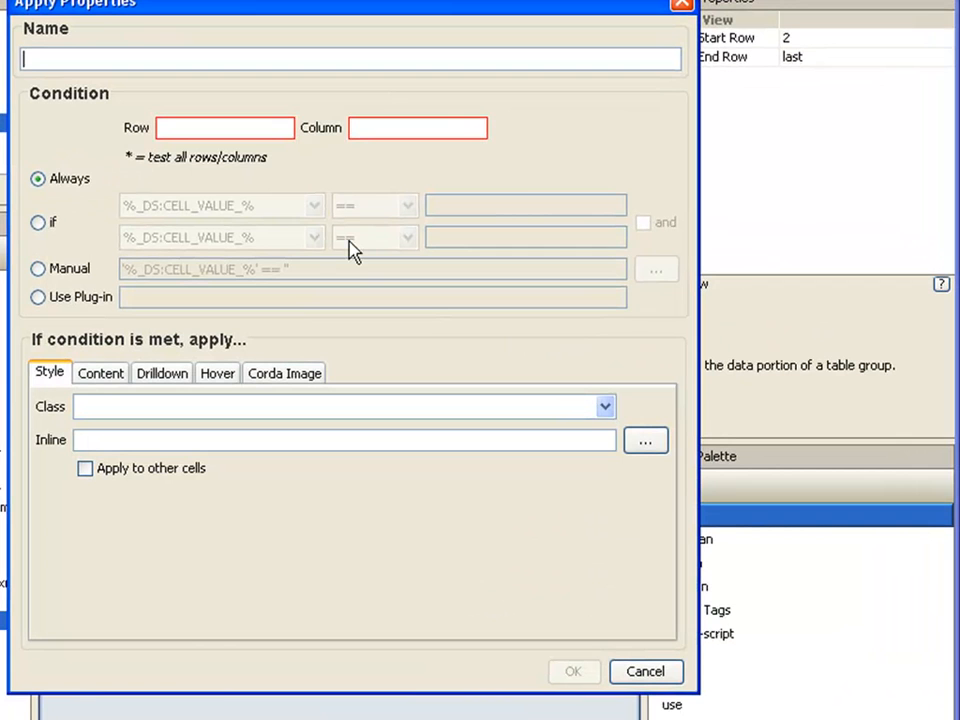
Name the rule Corda Image for column 2 of every row using the sparkline.itxml template.
type("Corda Image")
left_click(418, 128)
type("2")
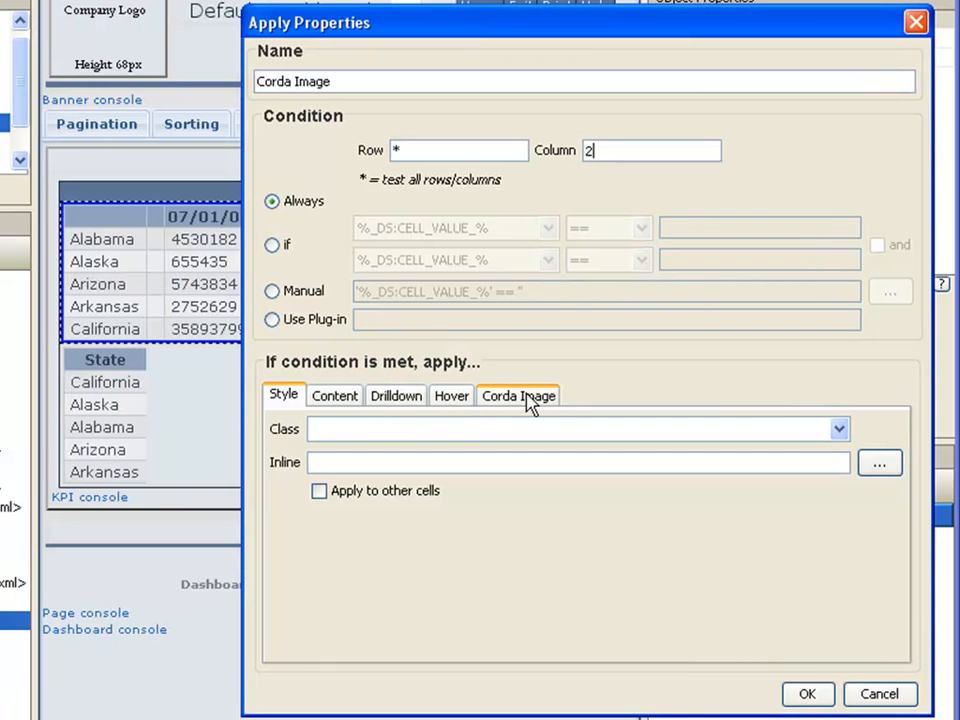
left_click(518, 396)
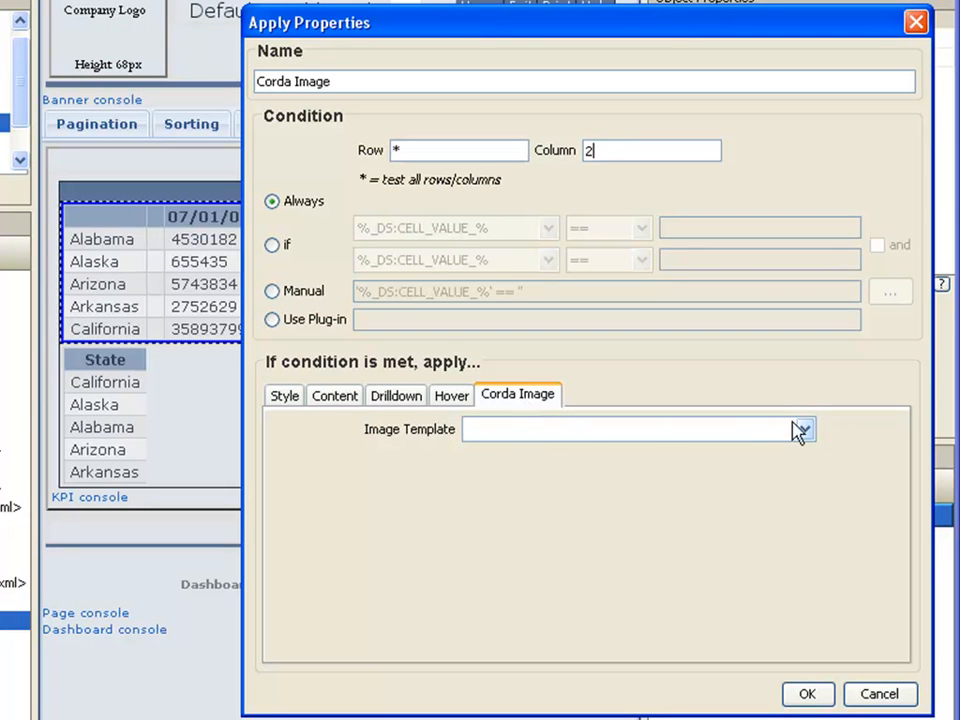
left_click(808, 430)
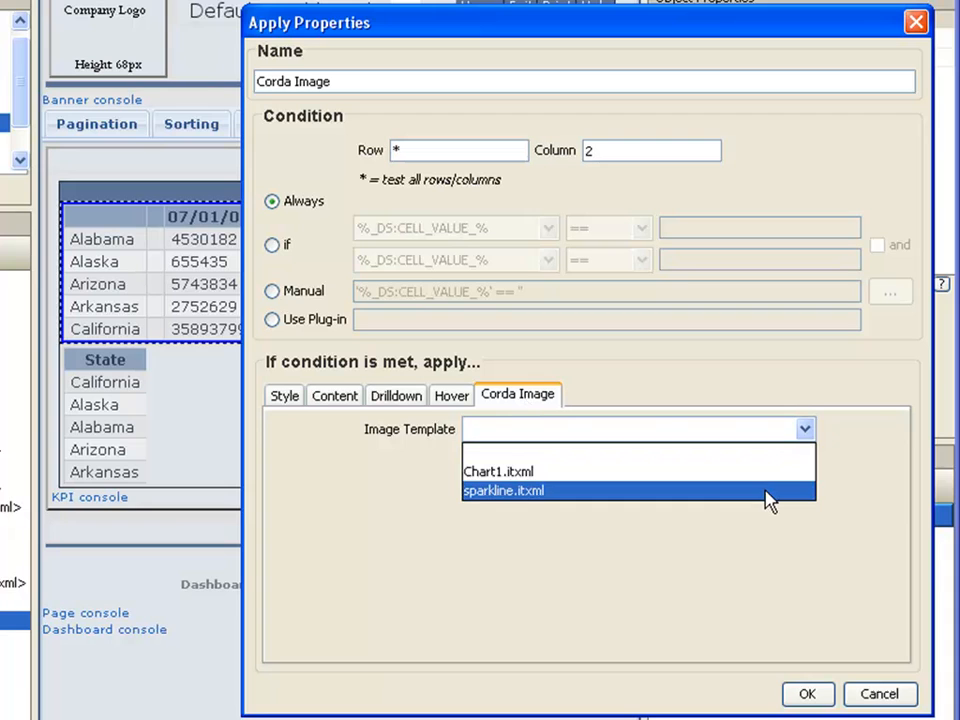
left_click(504, 490)
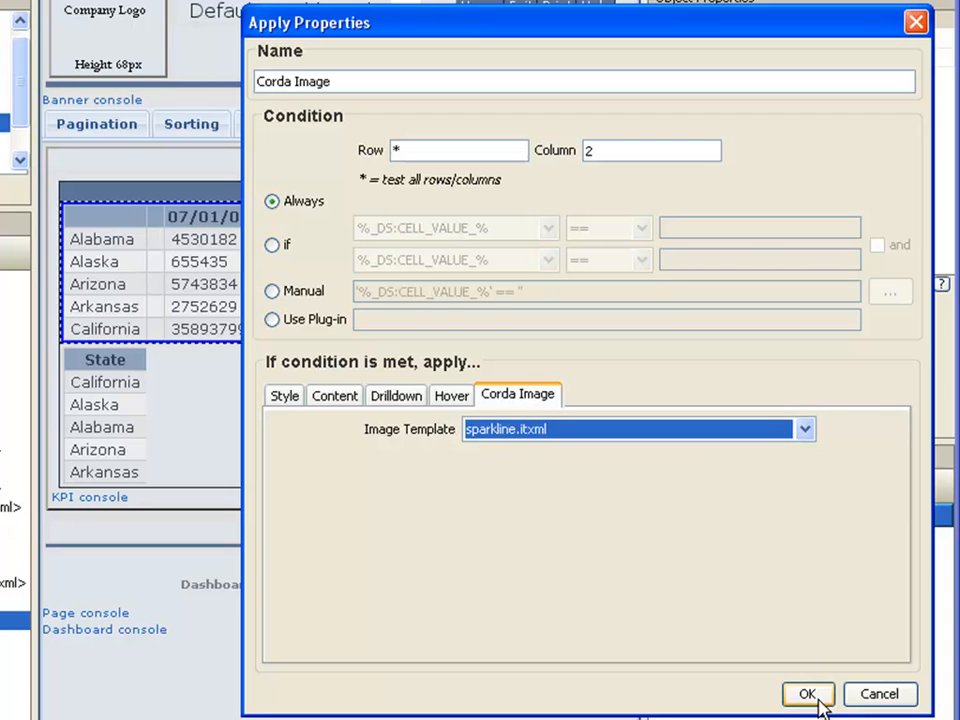
left_click(810, 694)
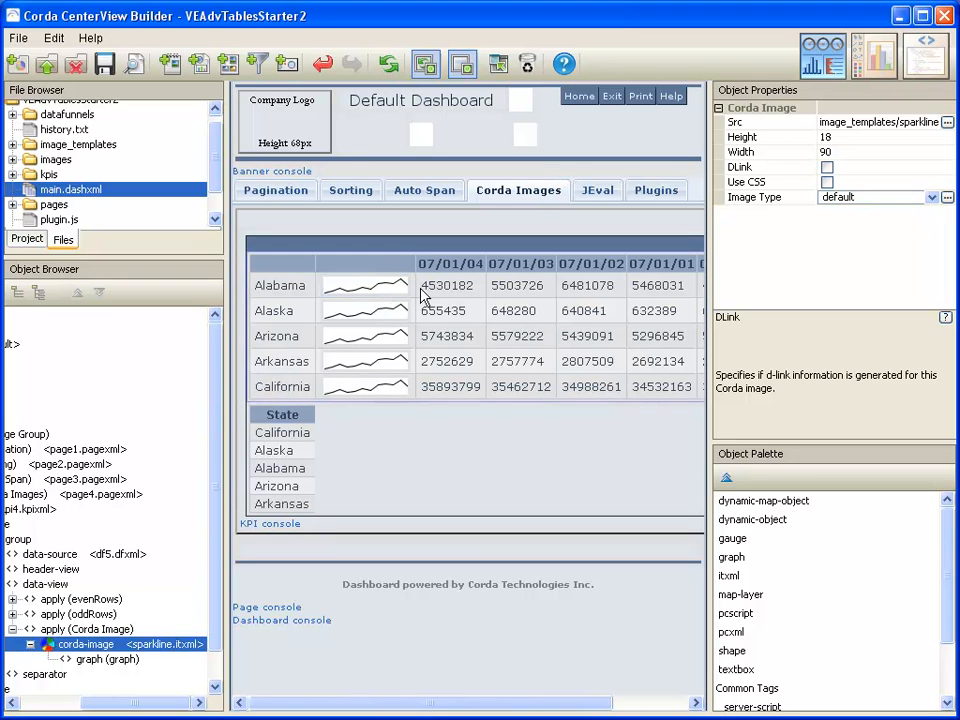
mouse_move(448, 290)
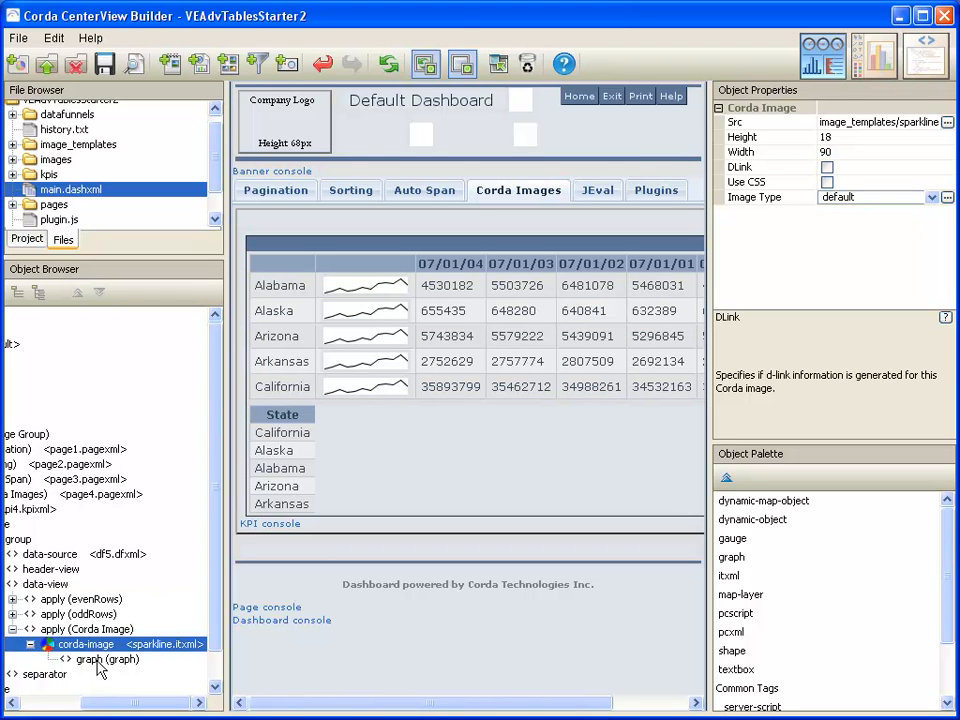
Select the graph inside the sparkline image to set up its data funnel.
left_click(100, 660)
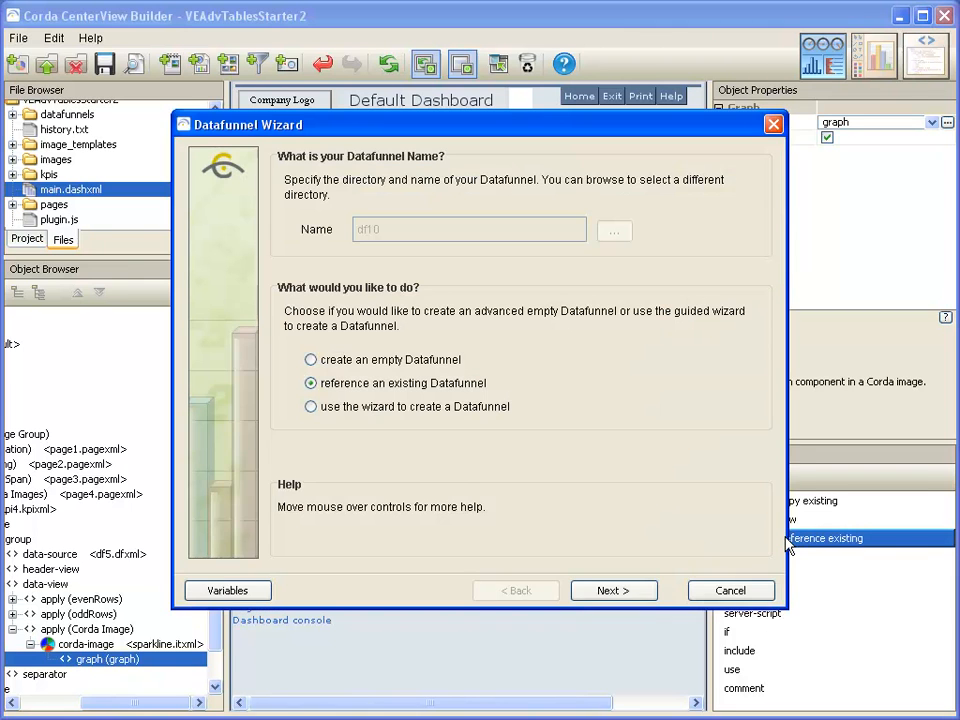
Link the sparkline graph to the existing df5.dfxml data funnel.
left_click(614, 590)
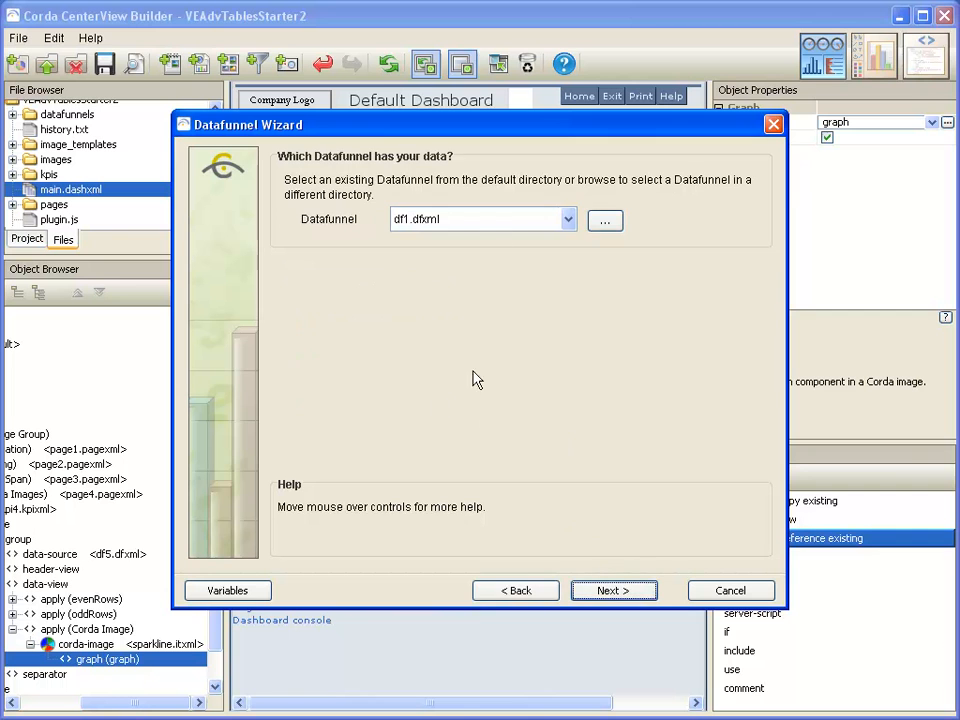
left_click(564, 218)
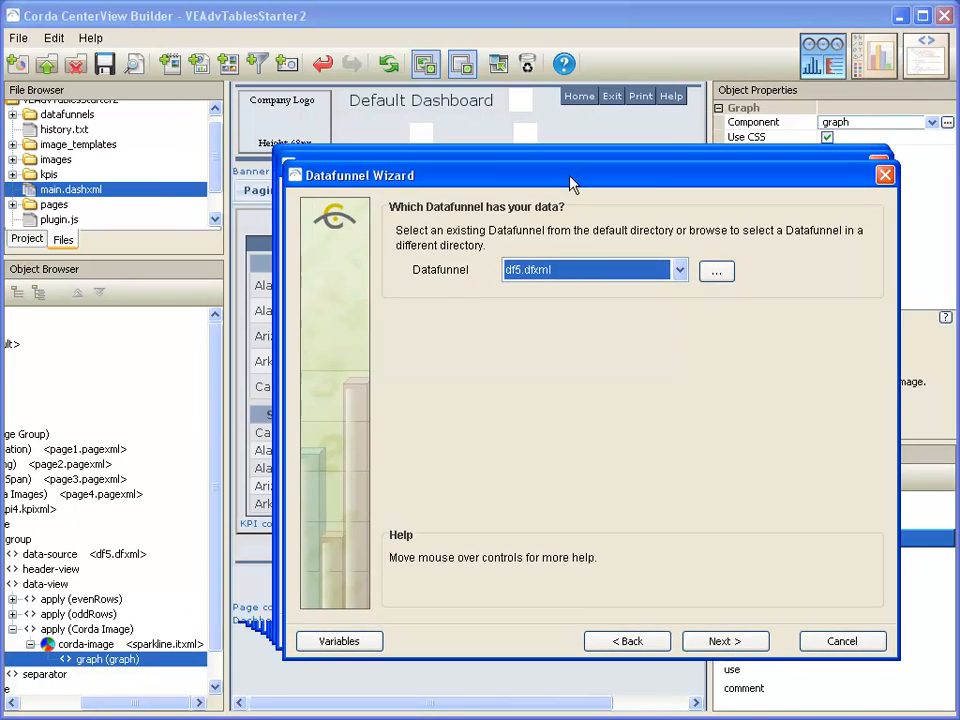
left_click_drag(572, 184, 580, 192)
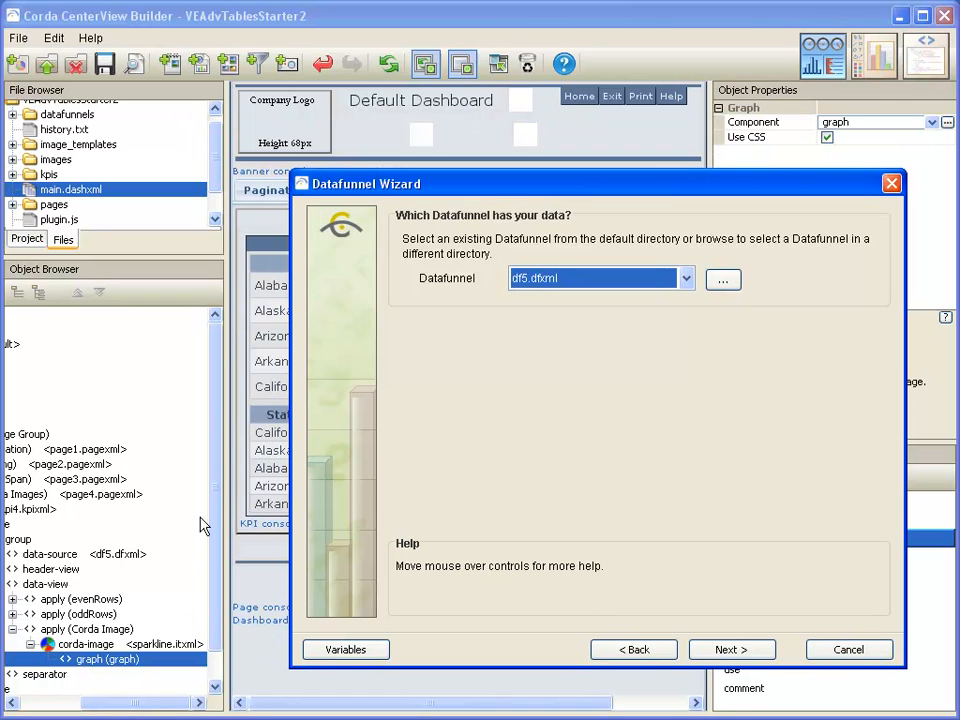
left_click(732, 648)
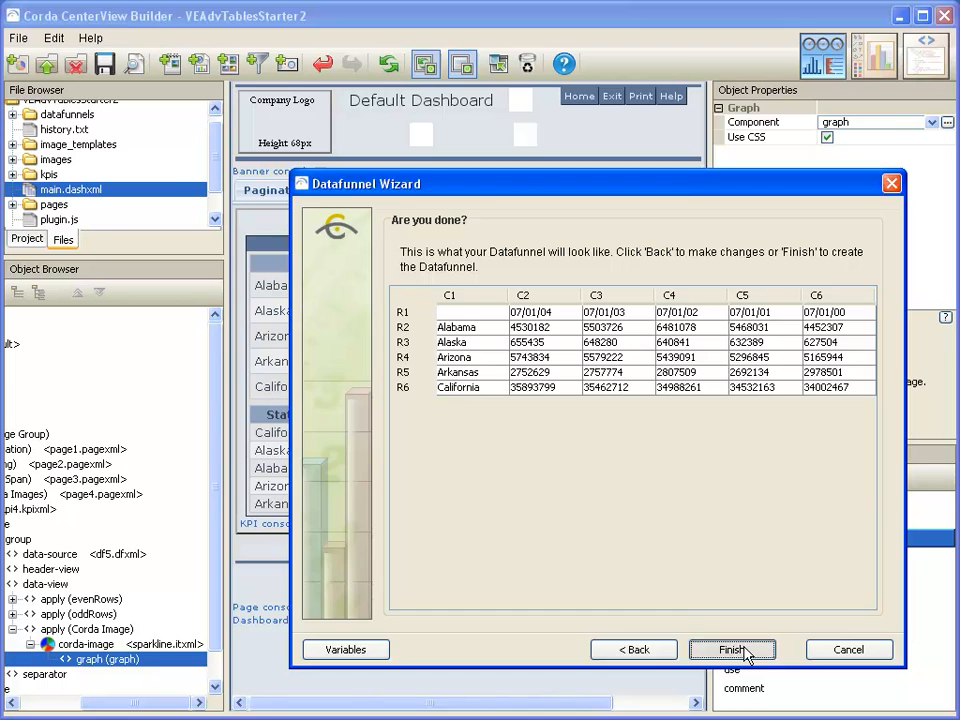
left_click(744, 648)
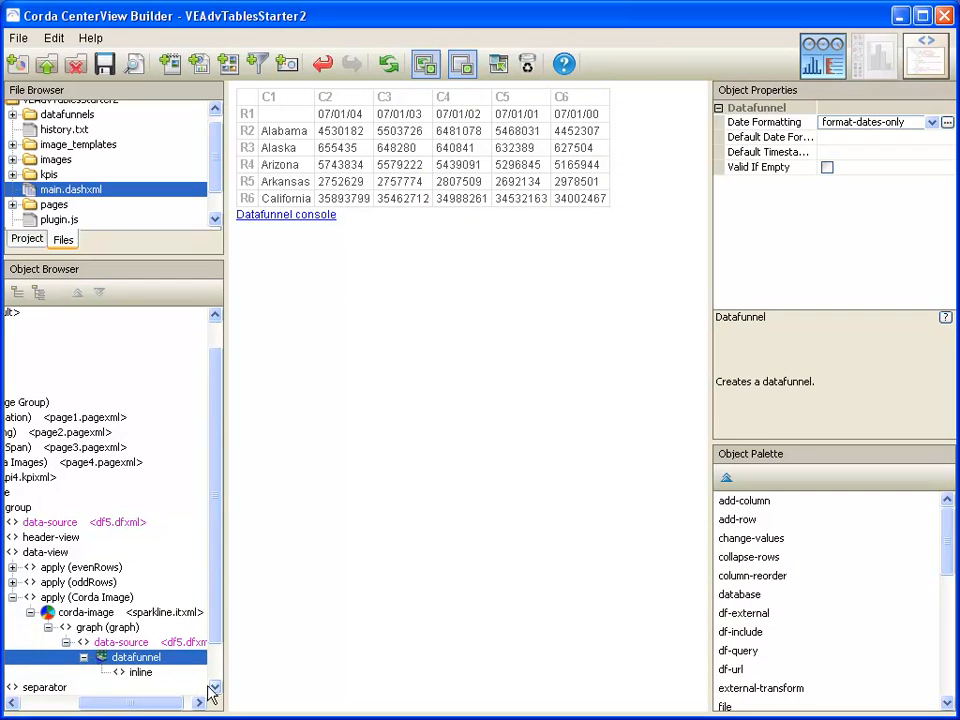
Filter the sparkline's funnel: disable rows-not-like:%_DS:C1_%, enable rows:1.
left_click(108, 662)
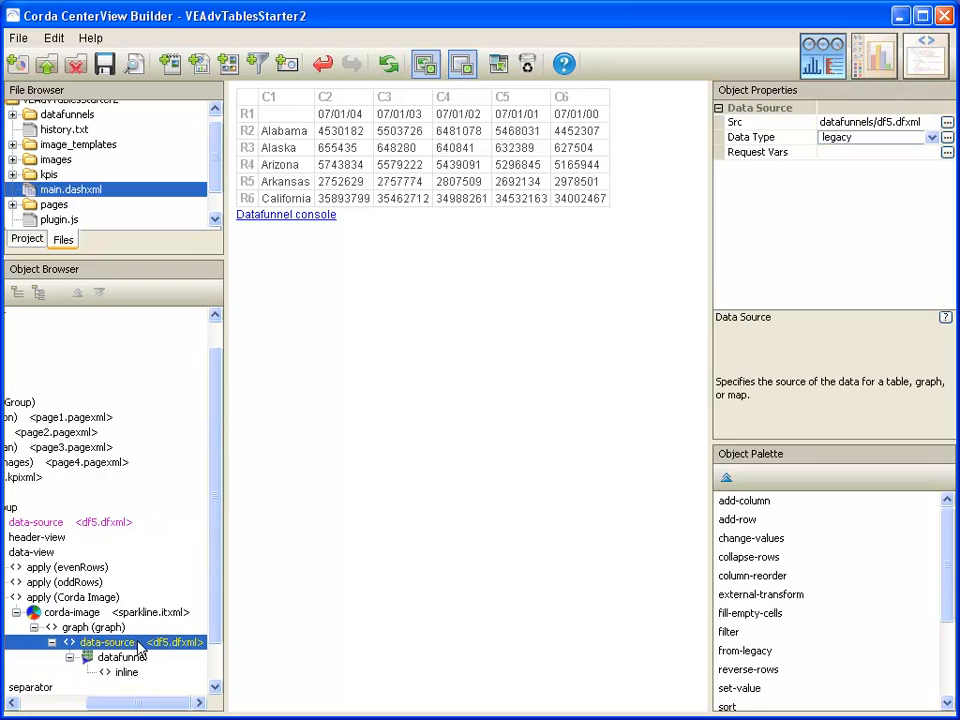
left_click(760, 594)
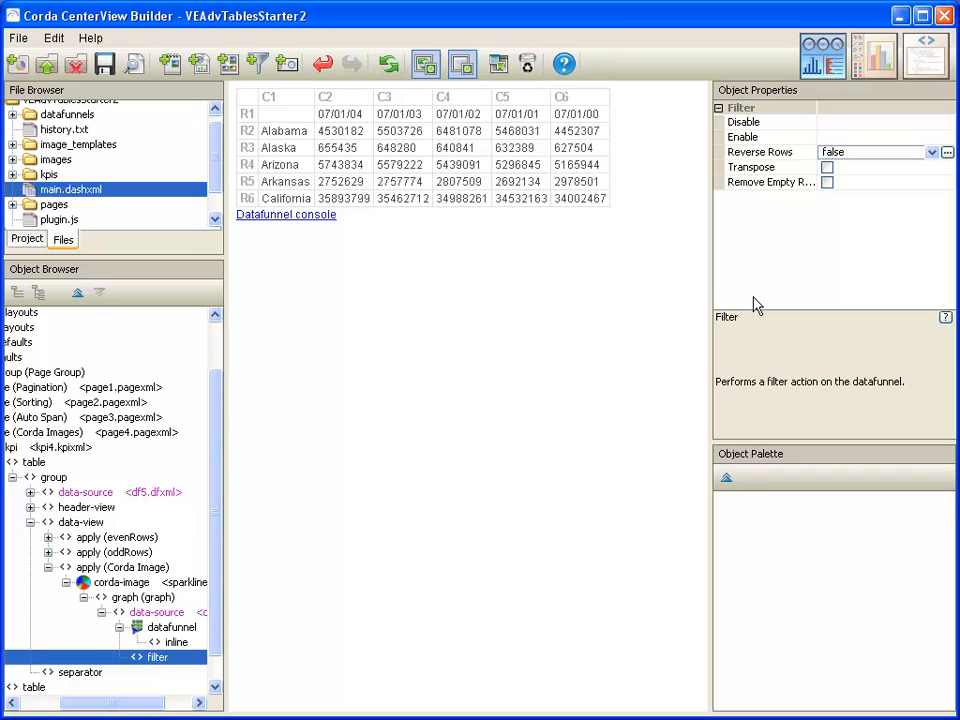
left_click(870, 122)
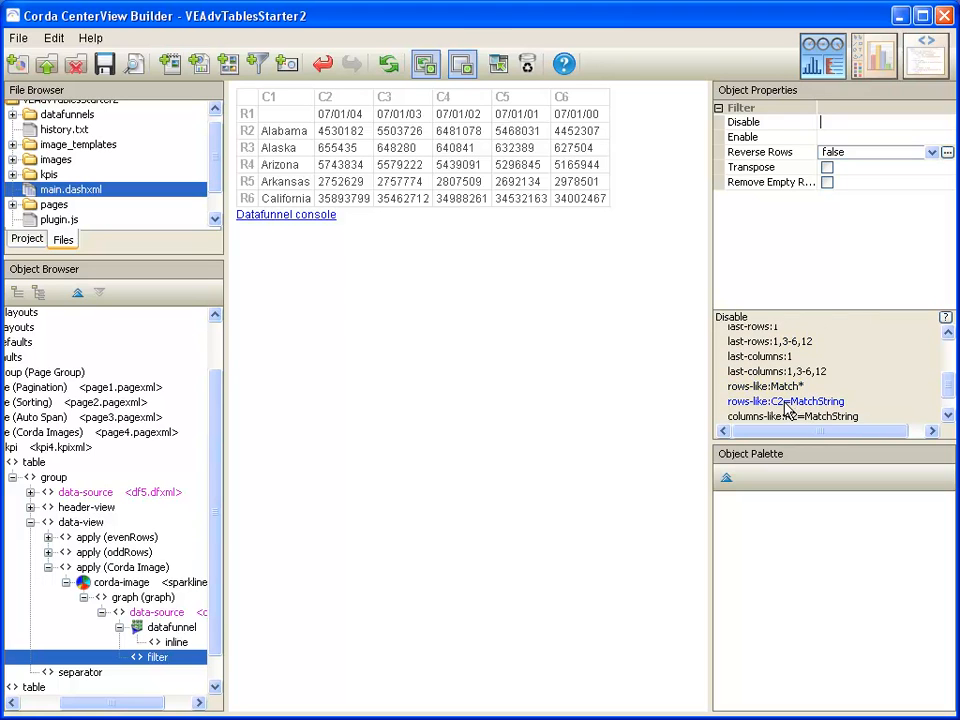
scroll("down", 3)
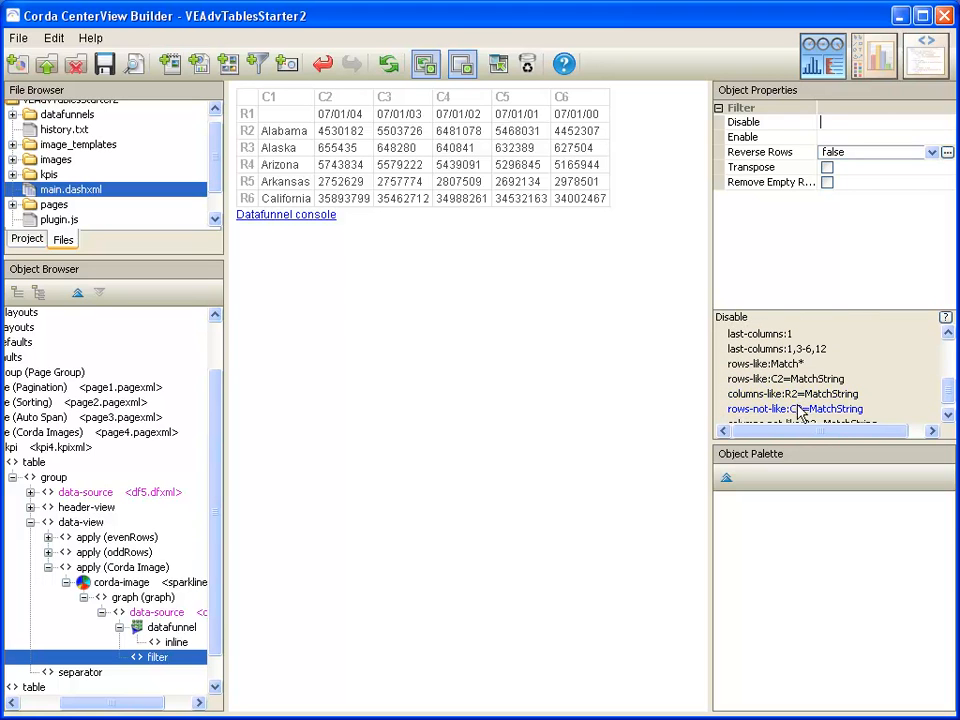
left_click(792, 408)
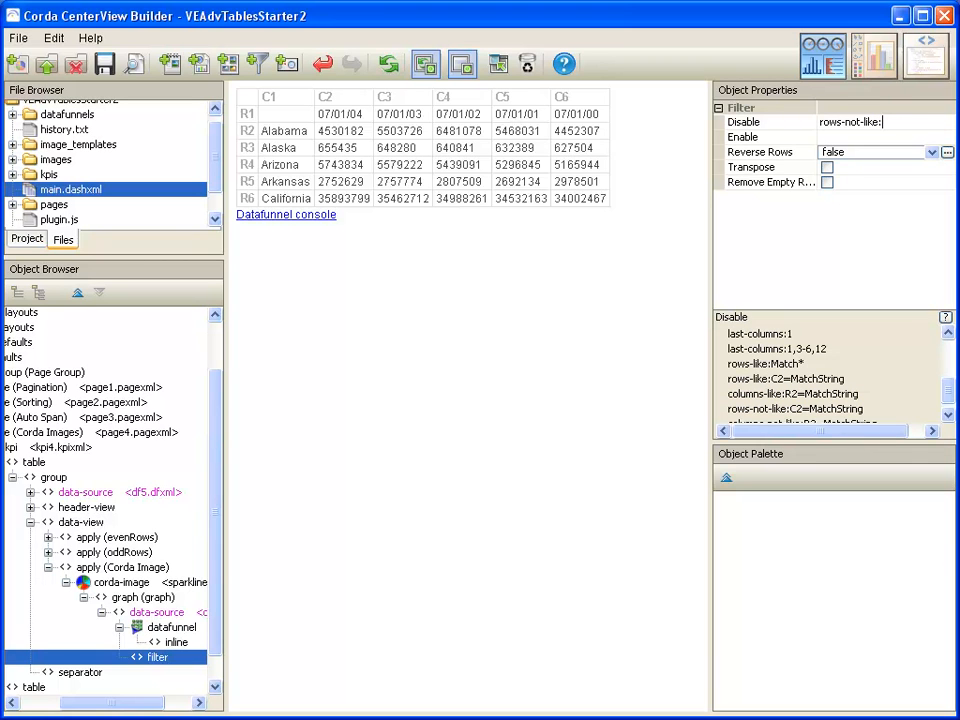
type("%_DS:")
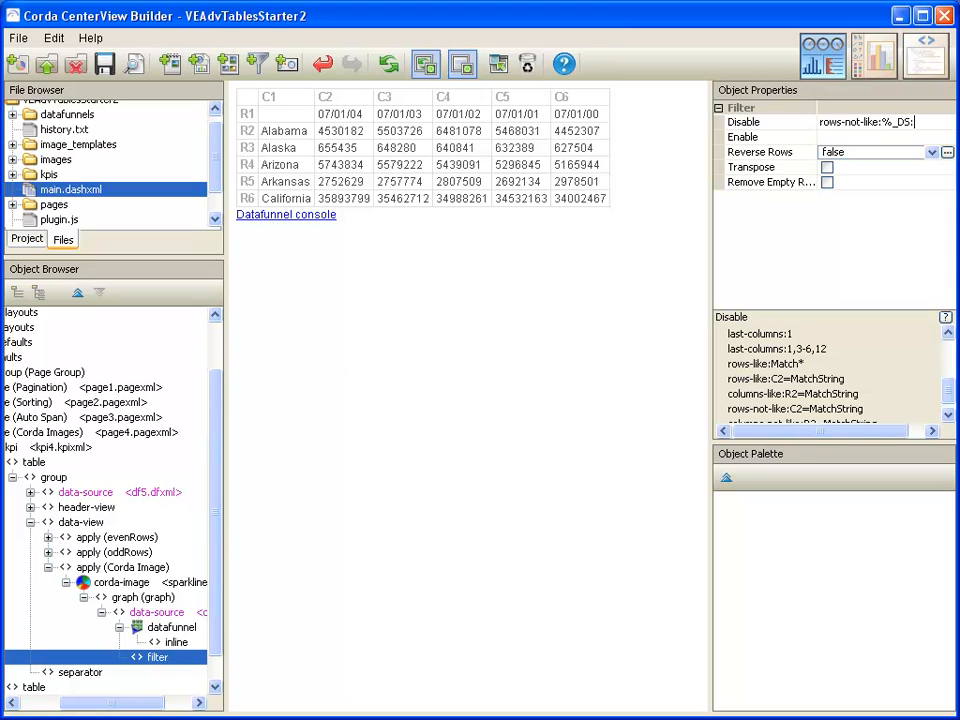
type("C1_%")
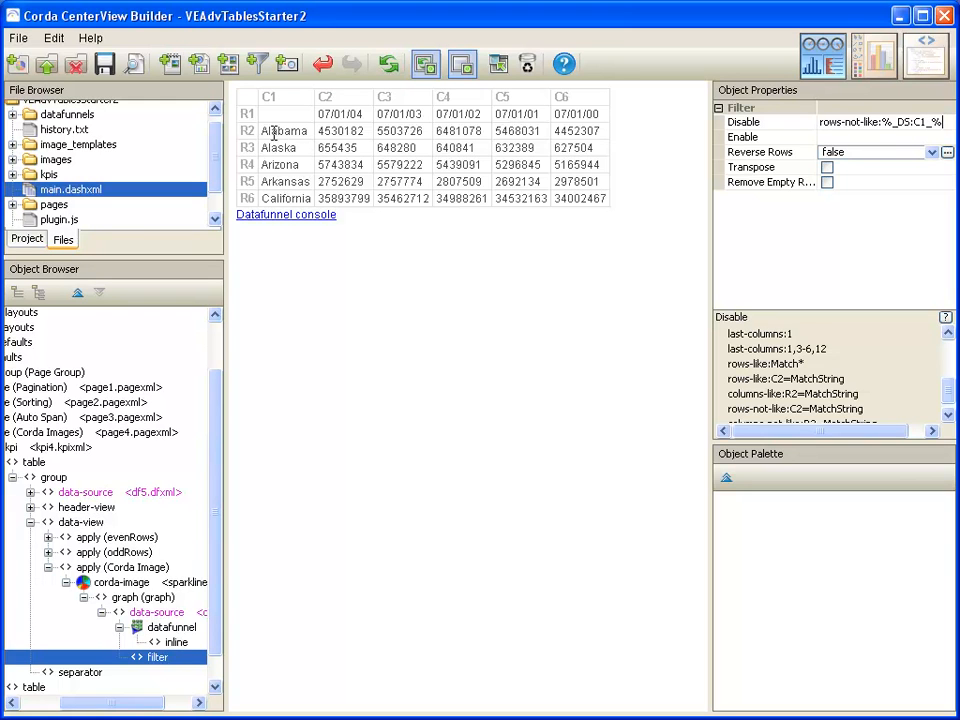
mouse_move(304, 126)
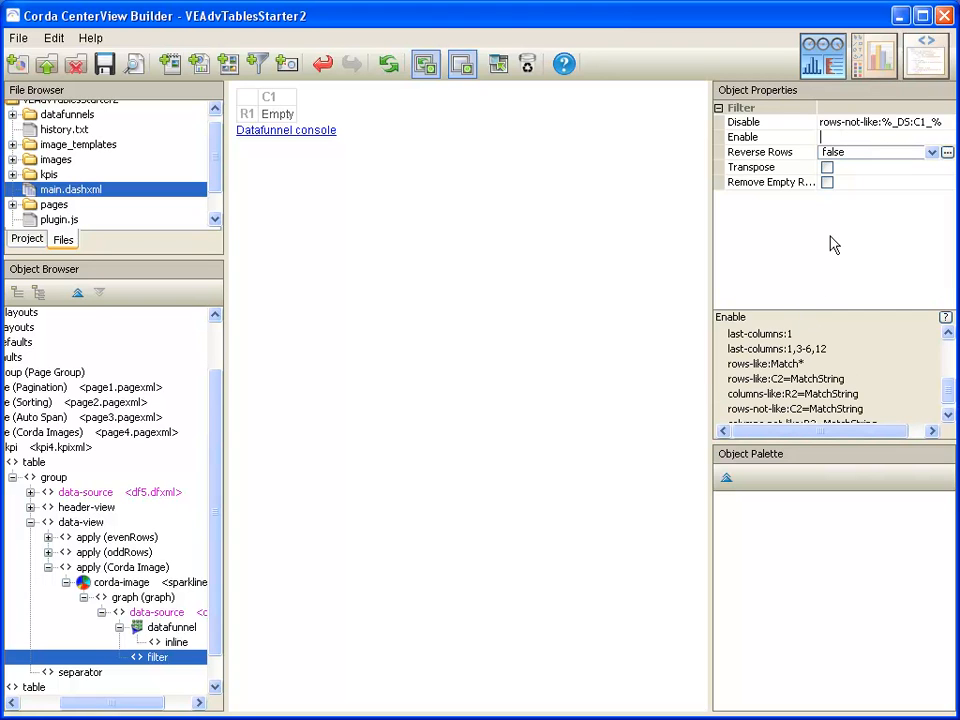
type("rows:")
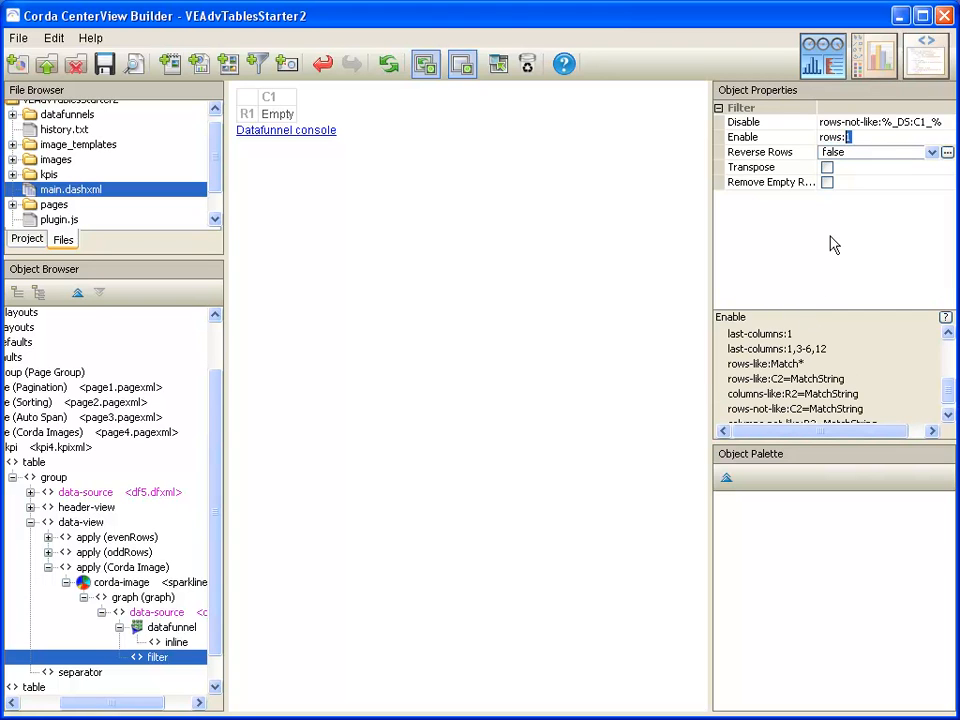
mouse_move(448, 244)
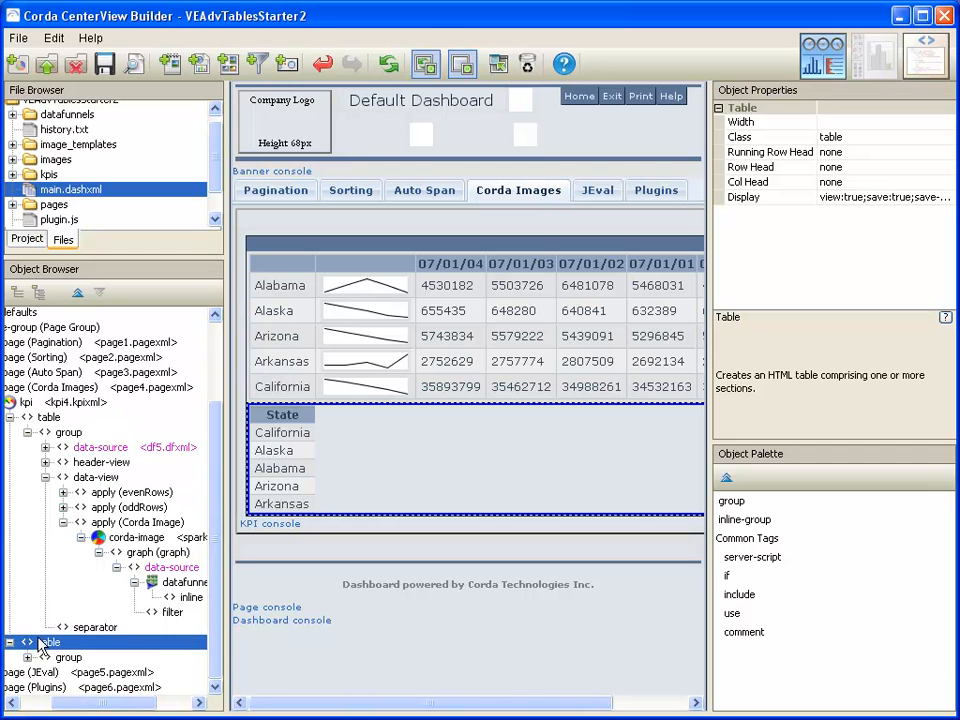
Add a Corda Image rule on the second table's data view putting a bar chart in column 1.
left_click(68, 654)
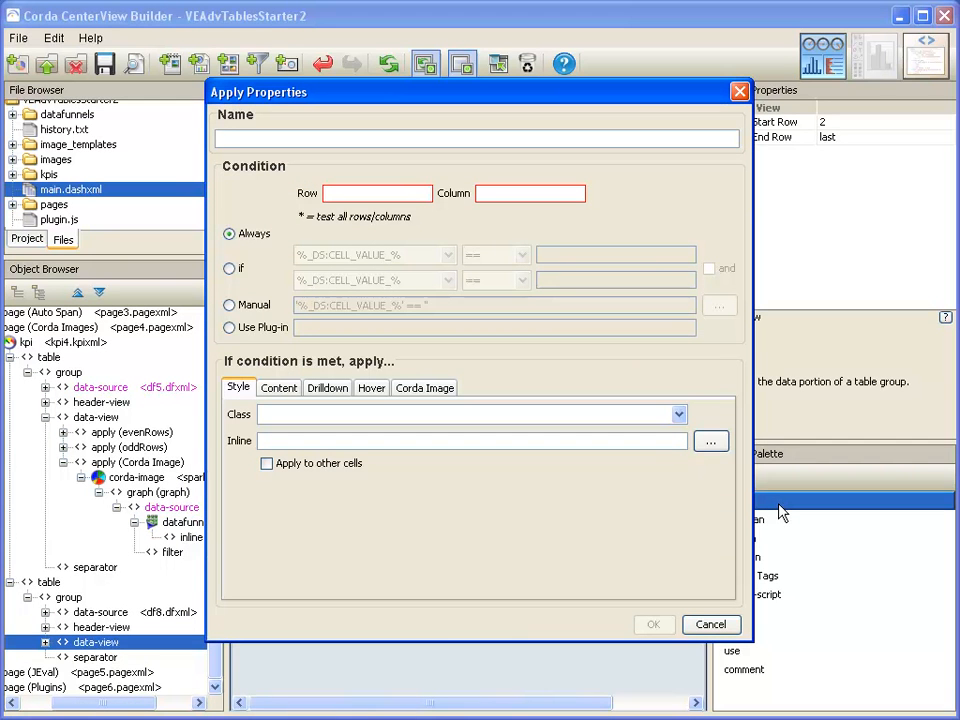
type("Corda Image")
type("1")
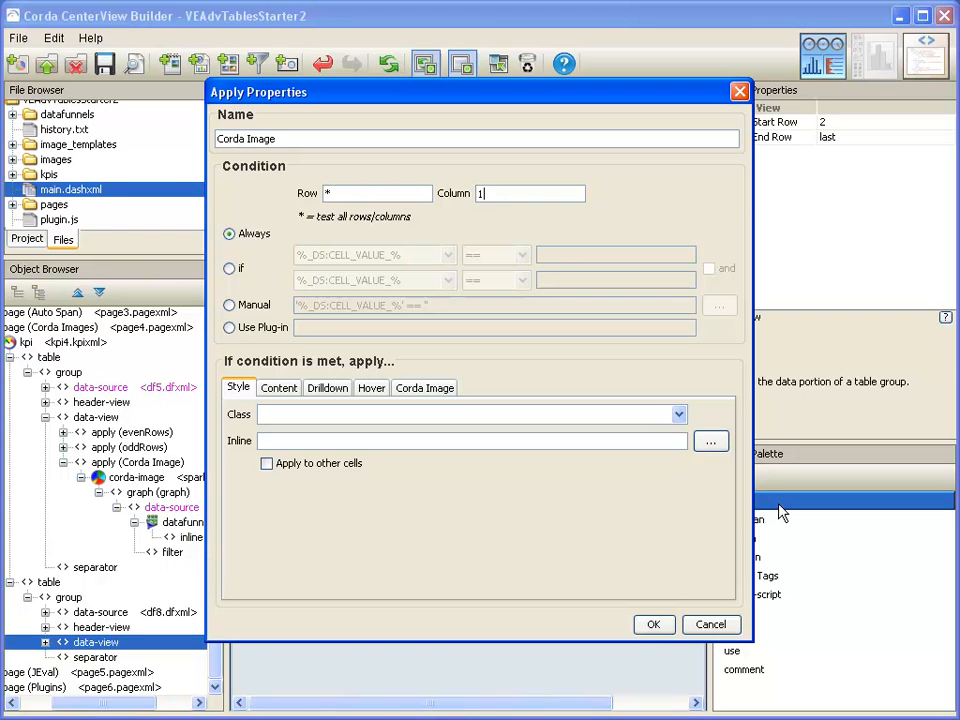
left_click(424, 388)
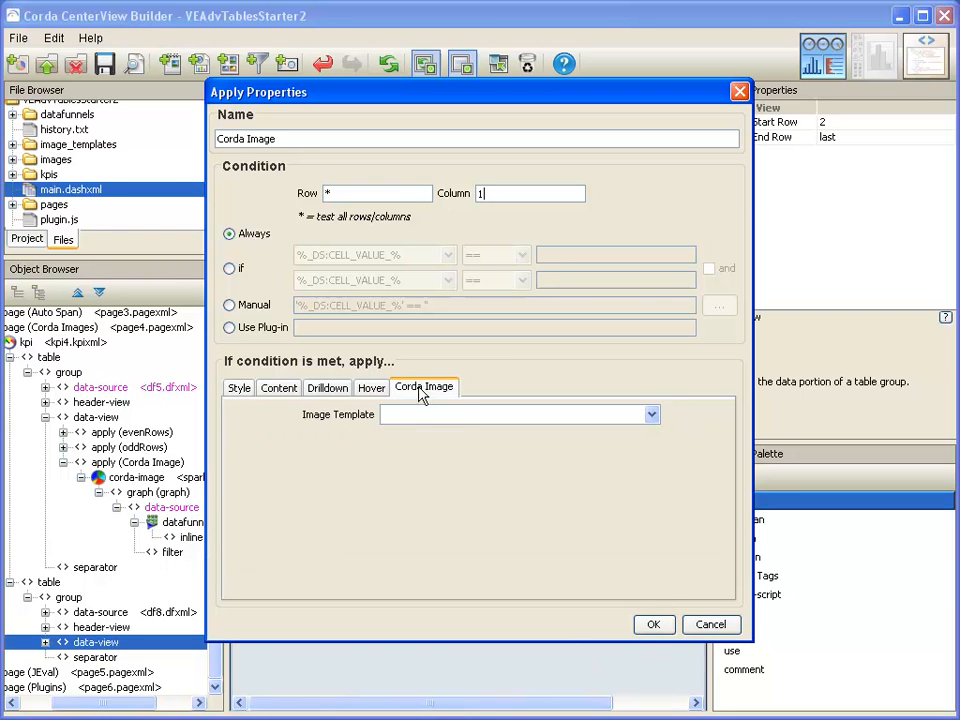
left_click(648, 412)
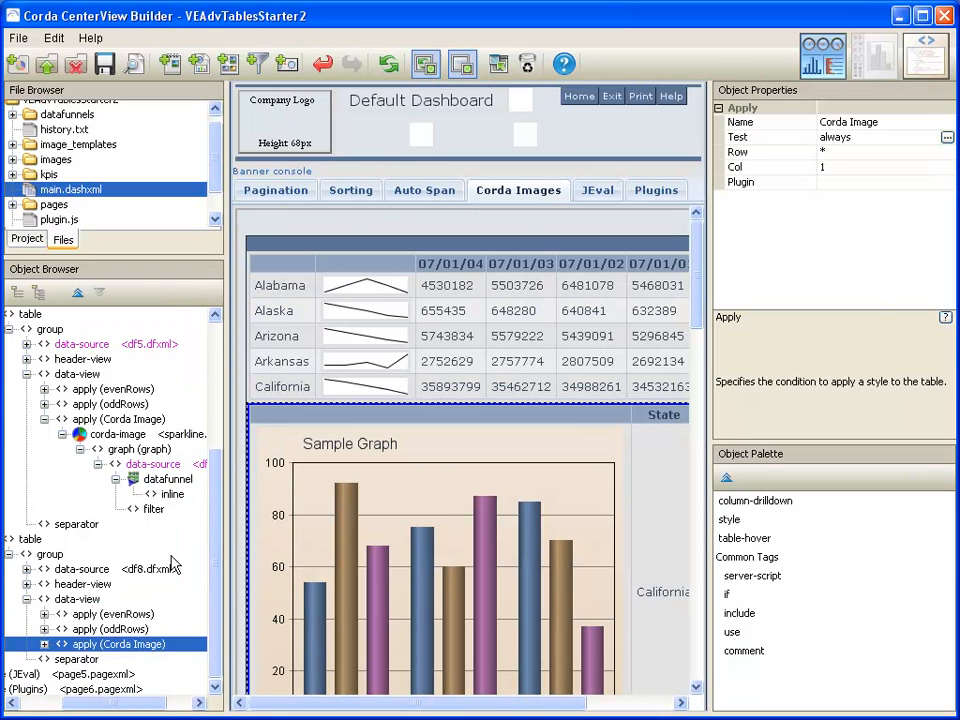
Size the second table's bar chart image to height 200 and width 250.
left_click(44, 642)
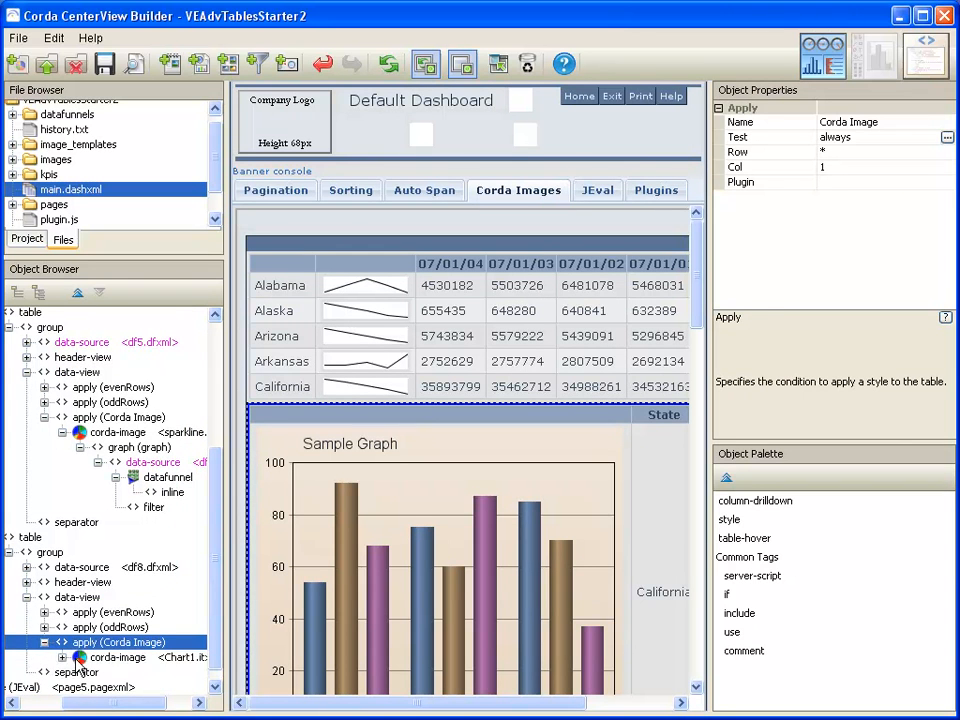
left_click(100, 656)
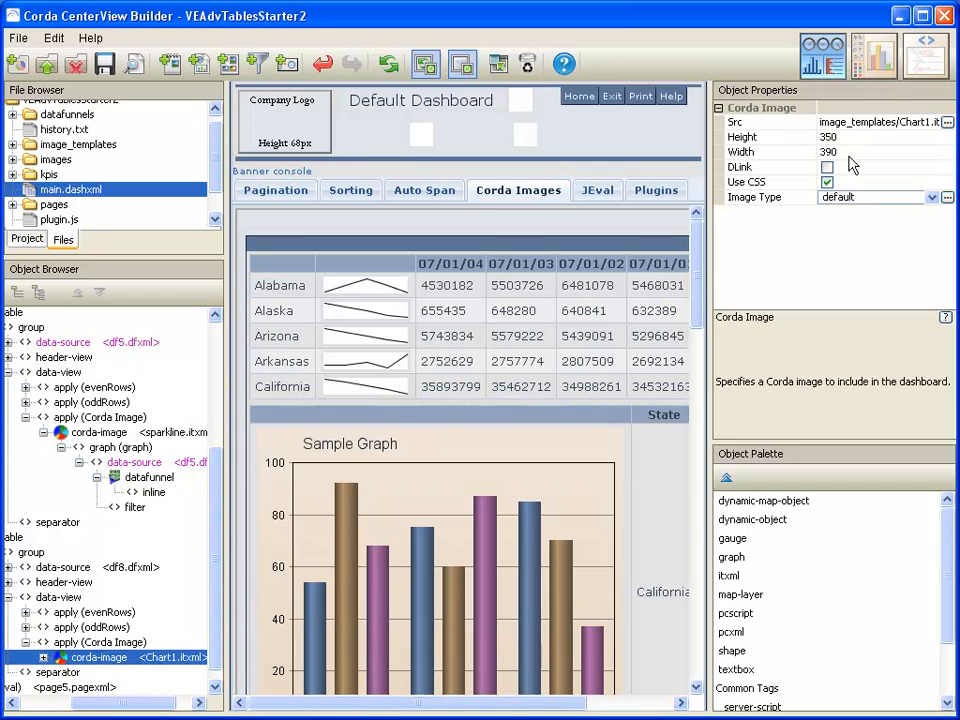
left_click(840, 136)
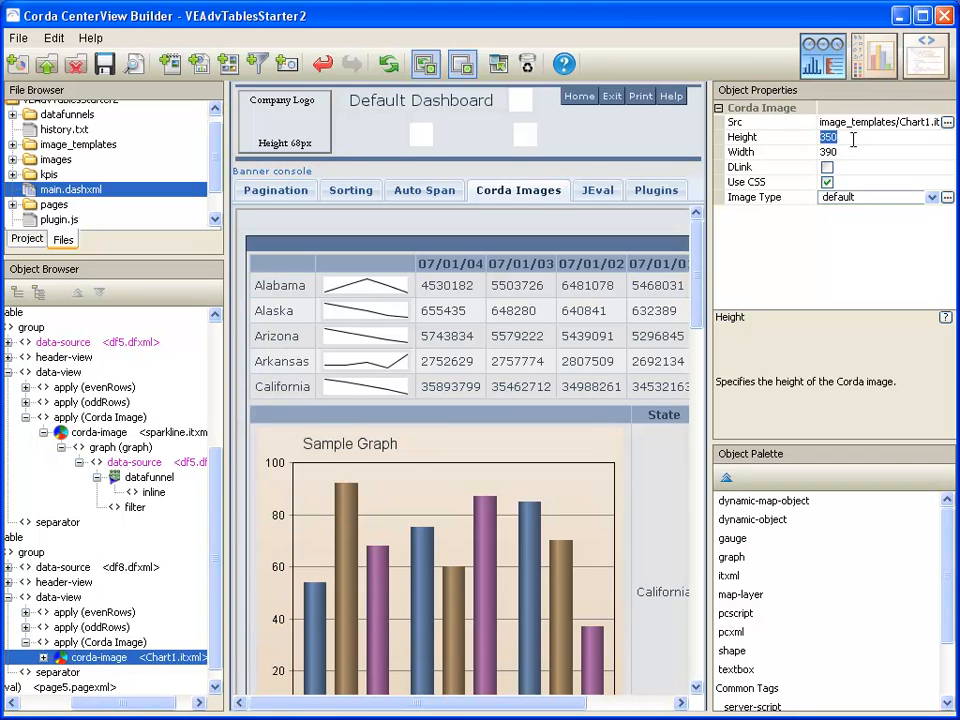
left_click(840, 152)
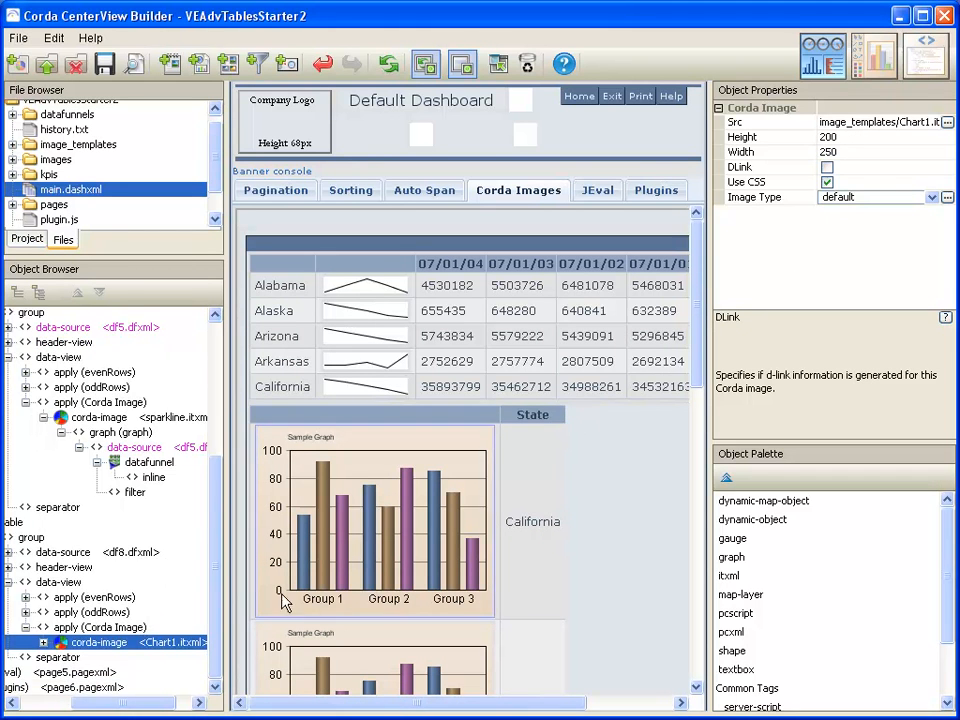
scroll("down", 3)
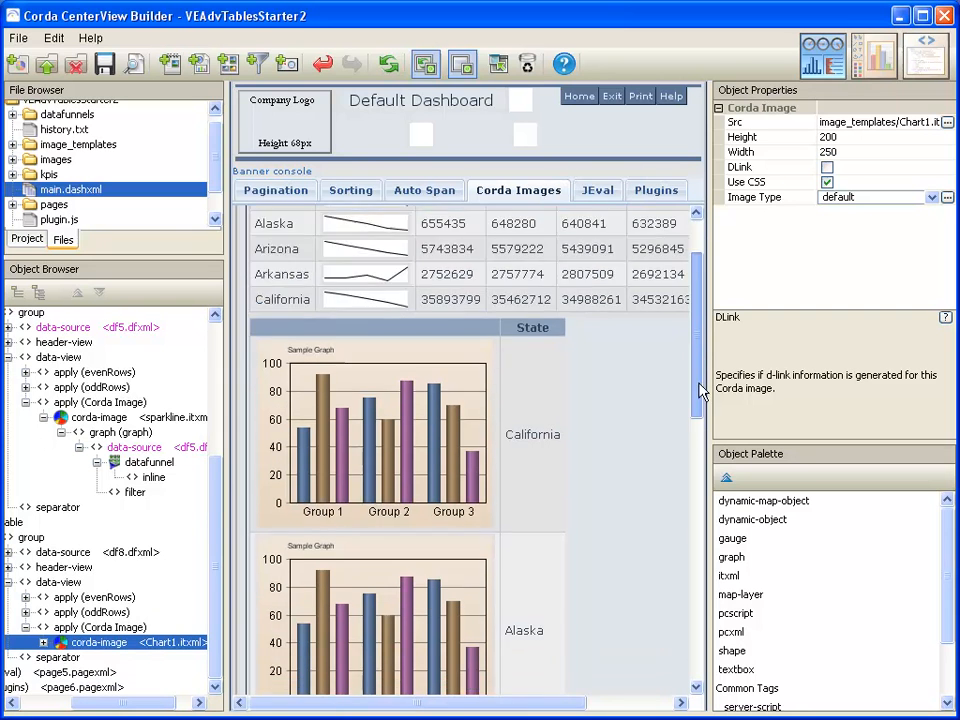
scroll("down", 3)
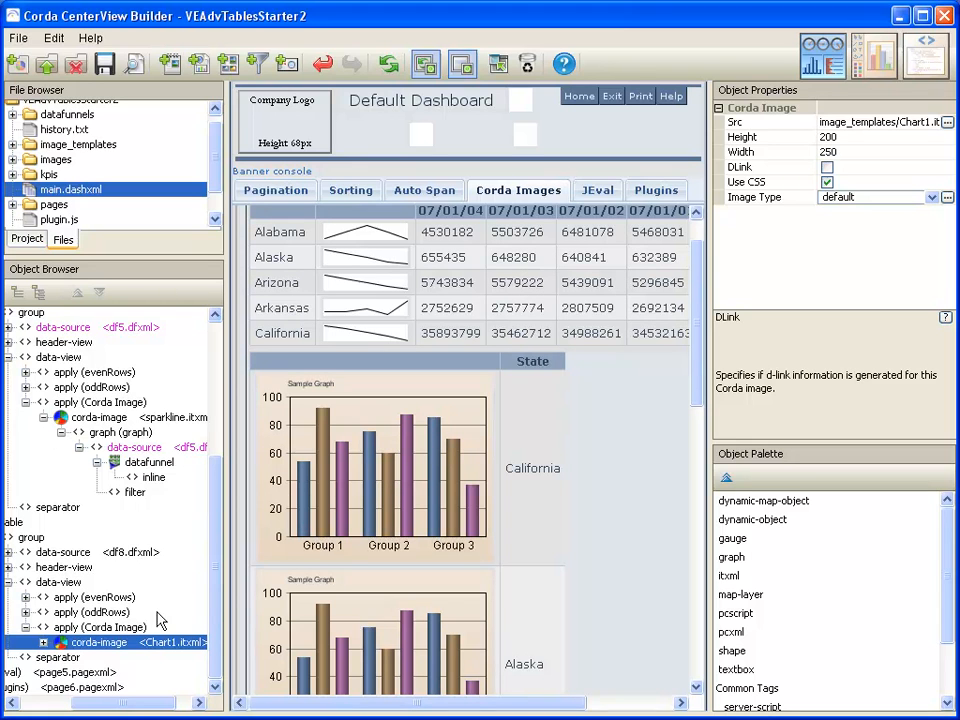
Link the bar chart graph to df5.dfxml and add a filter under its datafunnel.
left_click(96, 656)
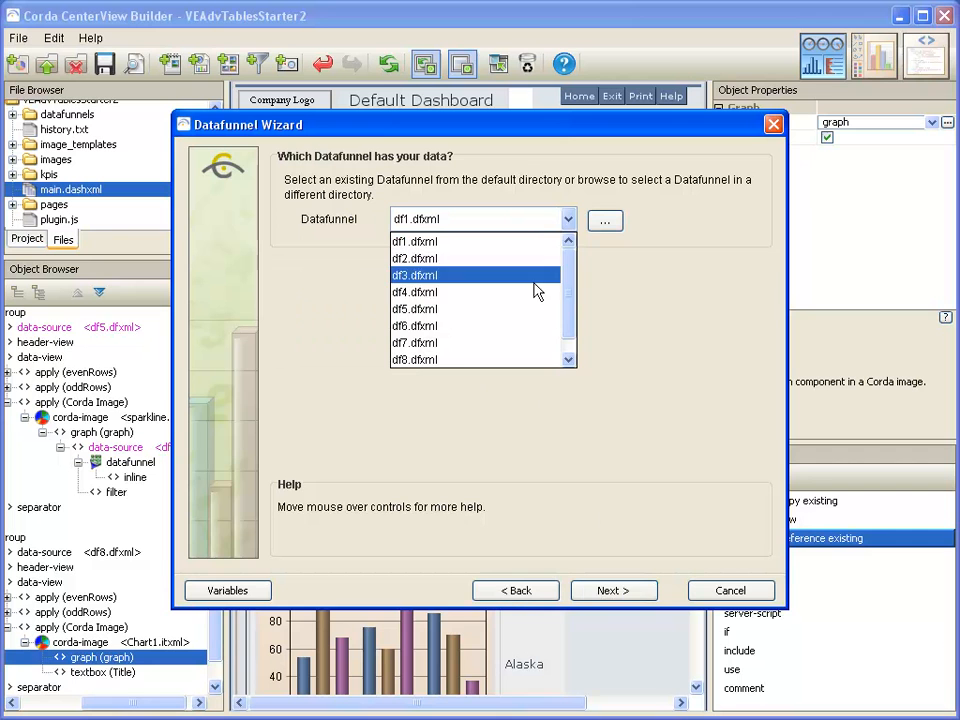
left_click(612, 590)
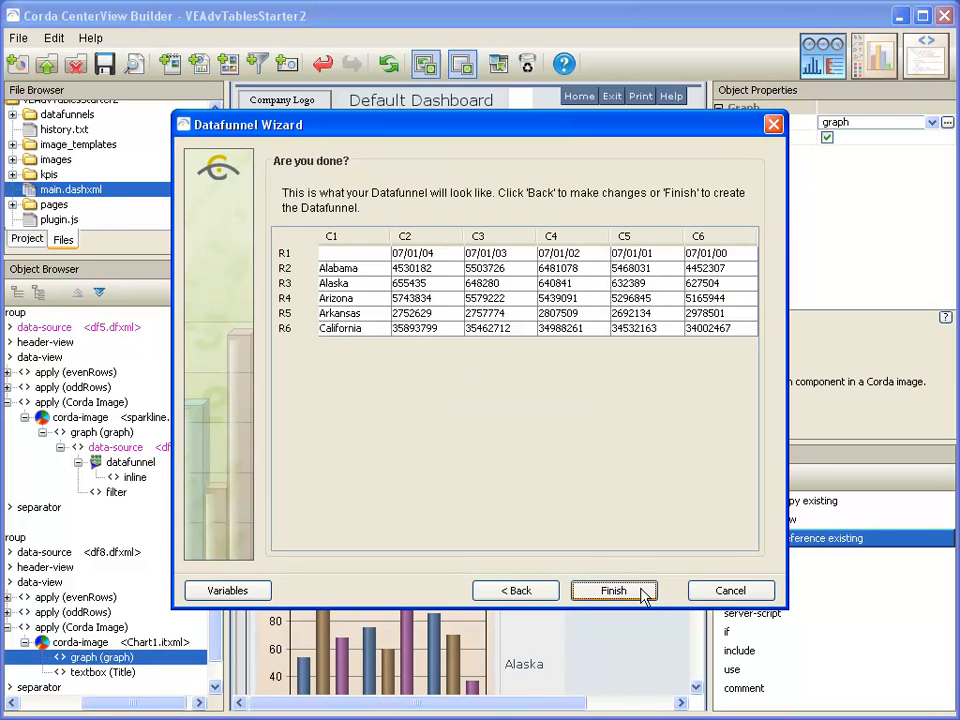
left_click(612, 590)
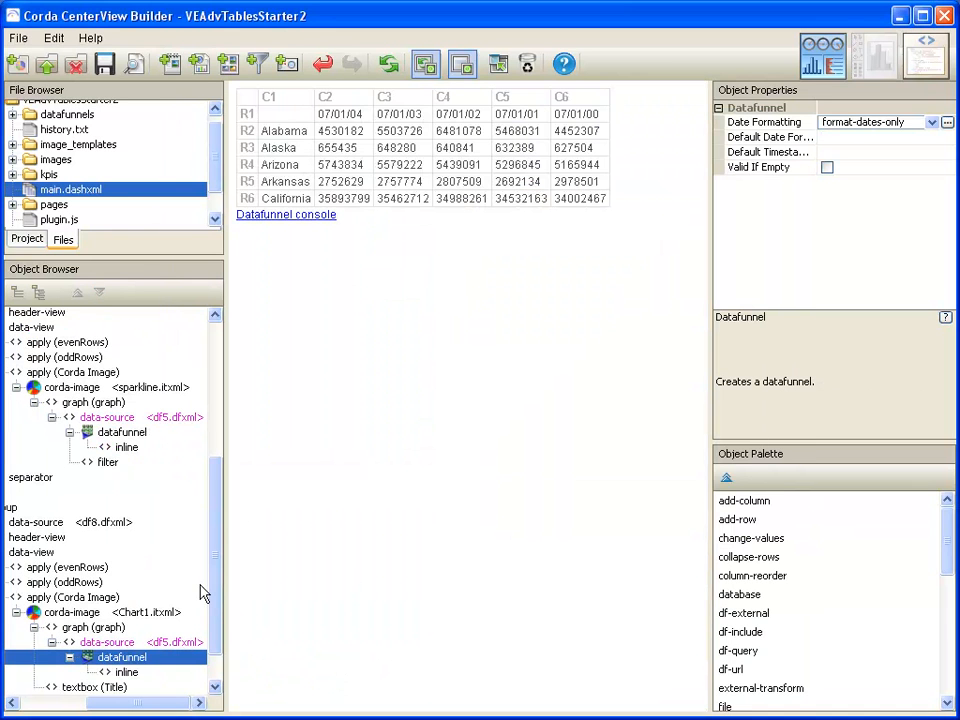
left_click(104, 642)
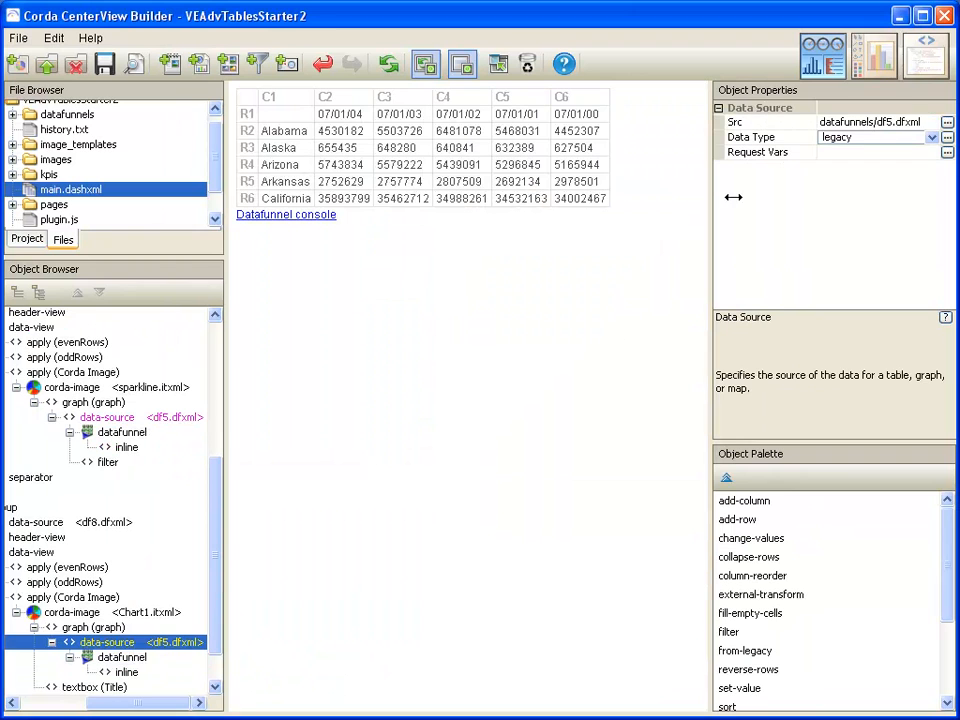
left_click(750, 576)
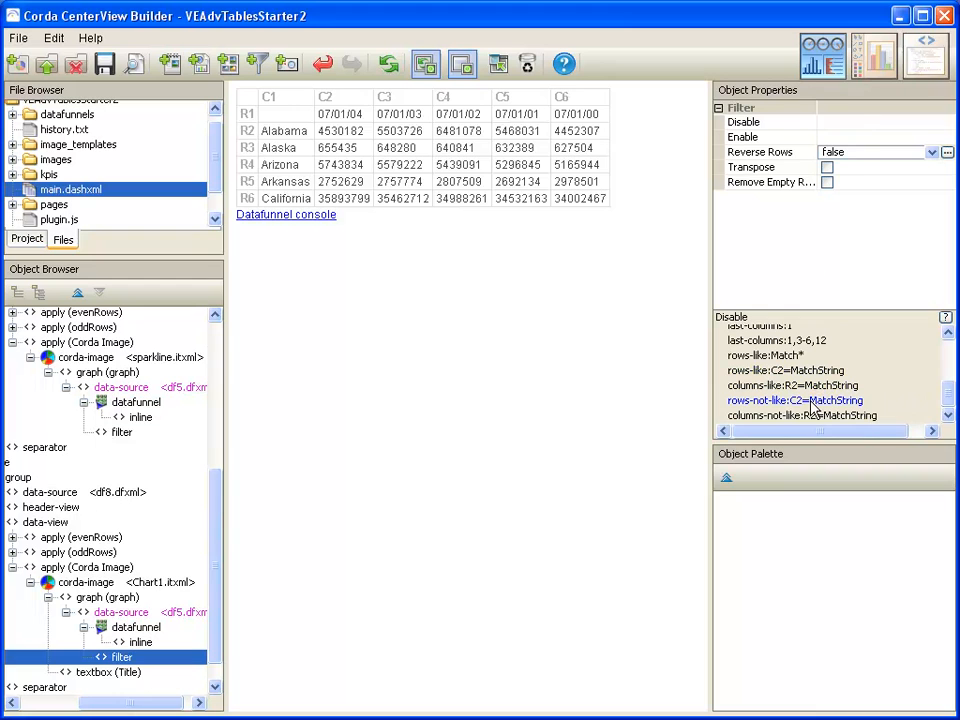
Set the chart filter to disable rows-not-like:%_DS:C1_% and enable rows:1, then preview per-state charts.
left_click(808, 400)
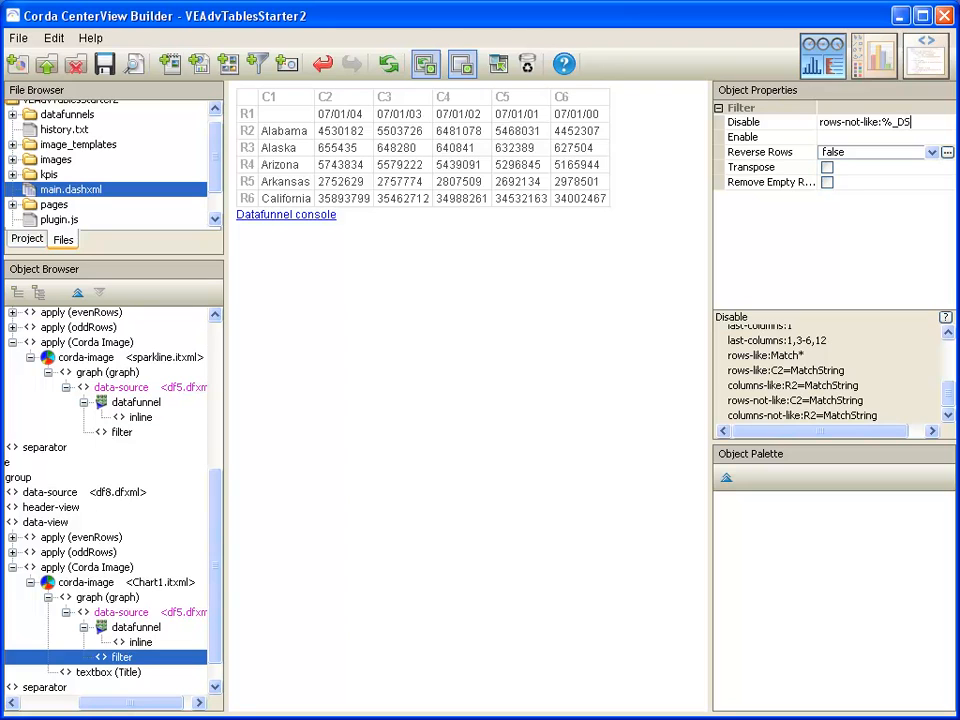
type(":C1:_%")
left_click(886, 136)
type("rows:1")
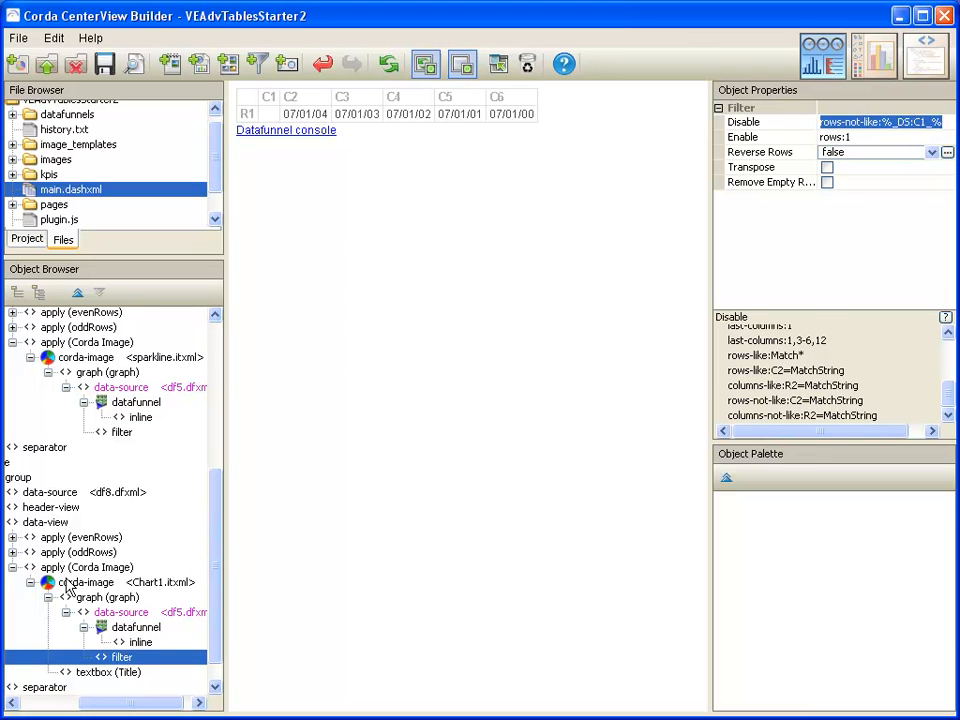
left_click(84, 582)
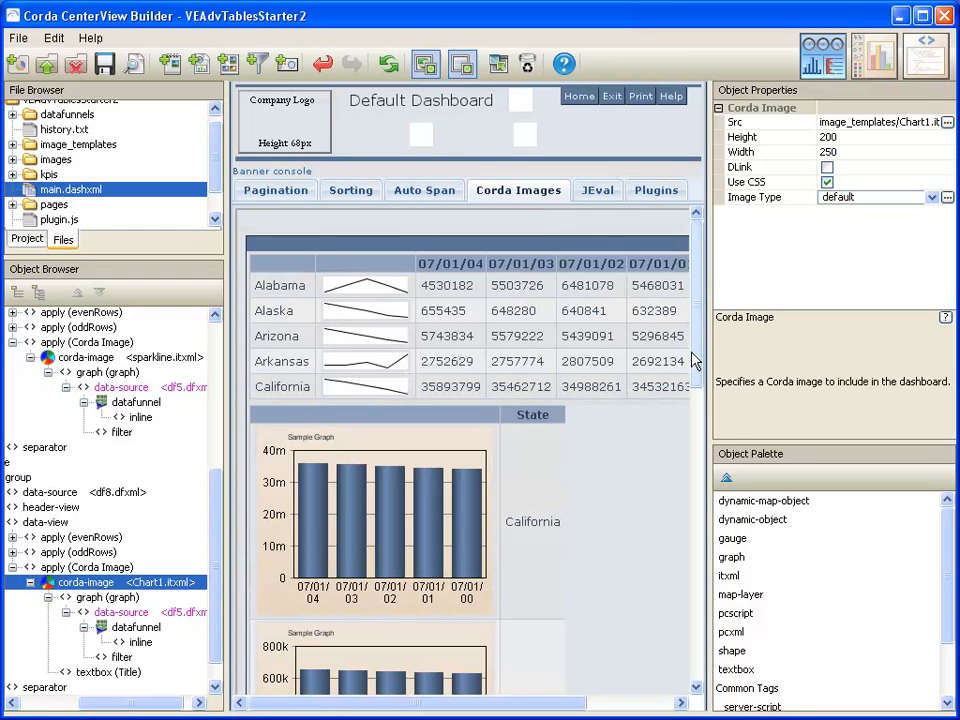
scroll("down", 3)
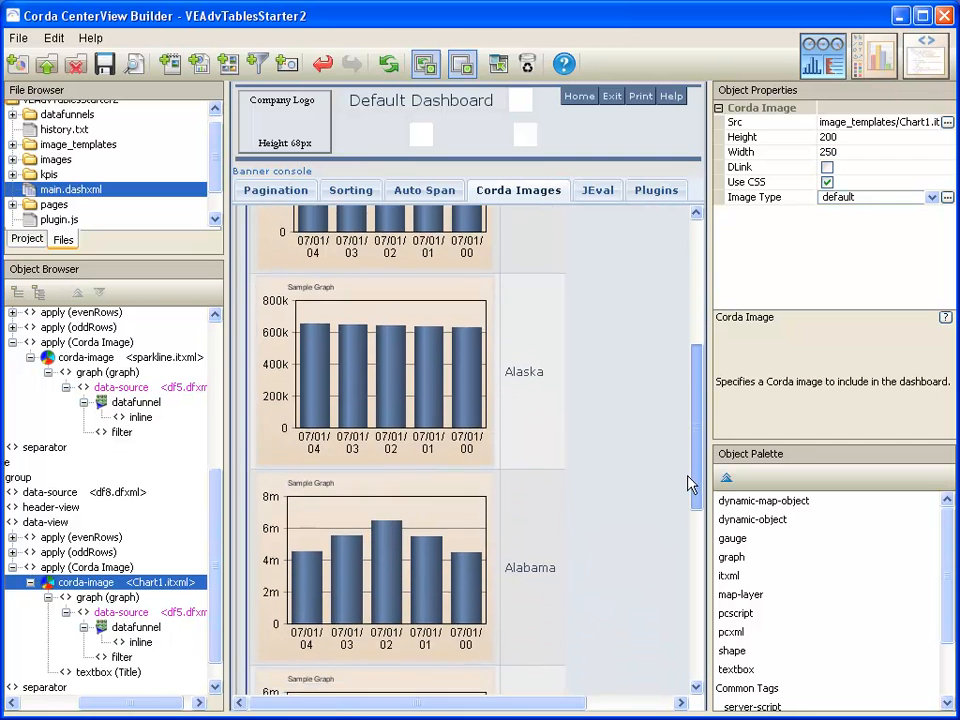
scroll("down", 3)
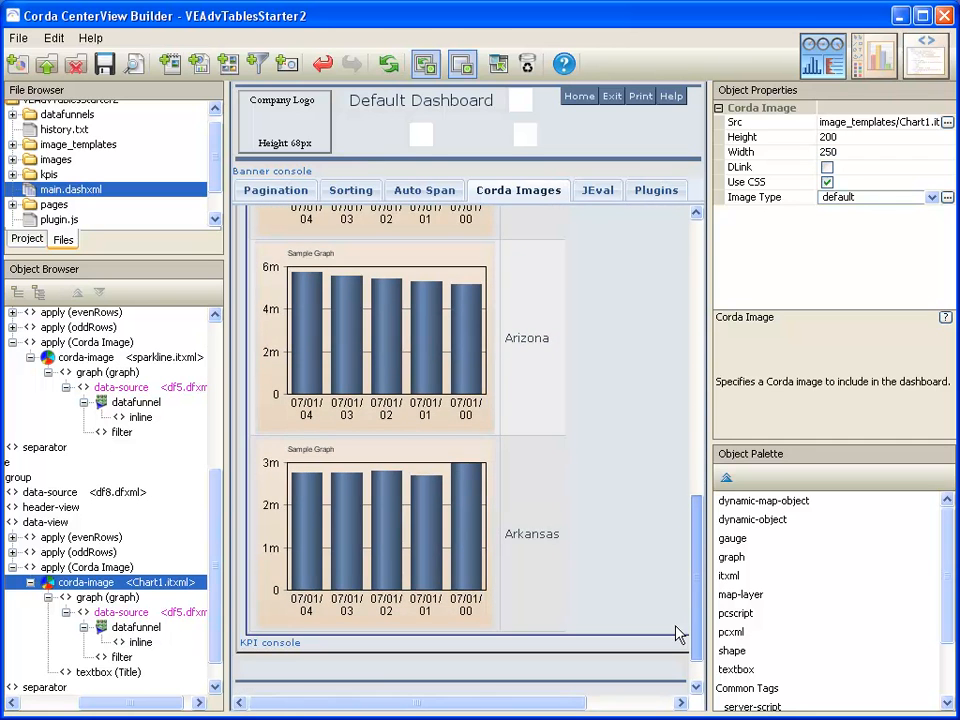